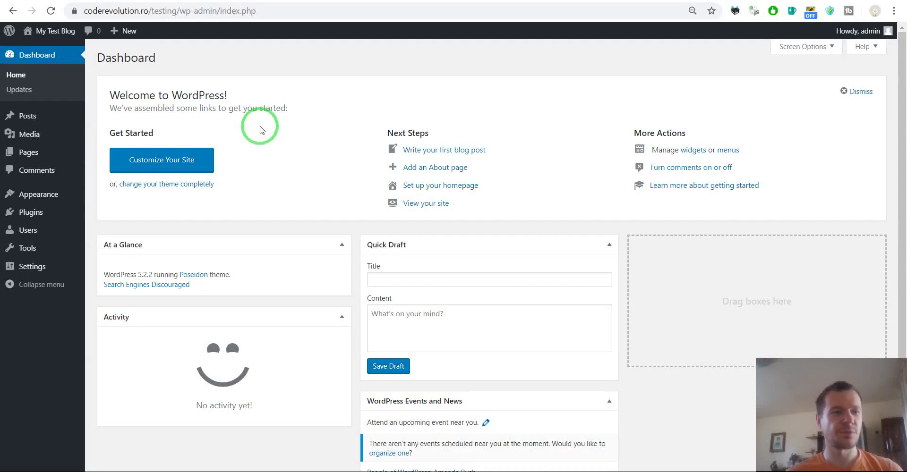
pyautogui.moveTo(241, 125)
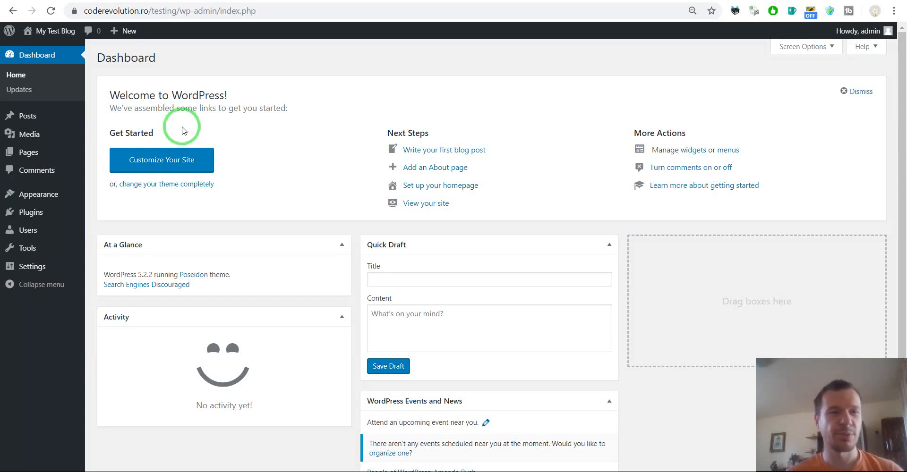
pyautogui.moveTo(243, 153)
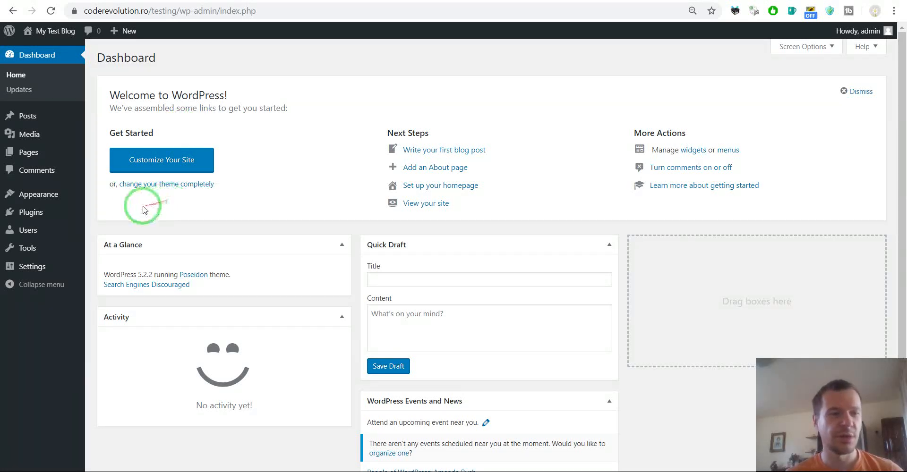
# - Upload the bufferomatic-buffer-post-generator.zip plugin file from Plugins > Add New
pyautogui.click(30, 213)
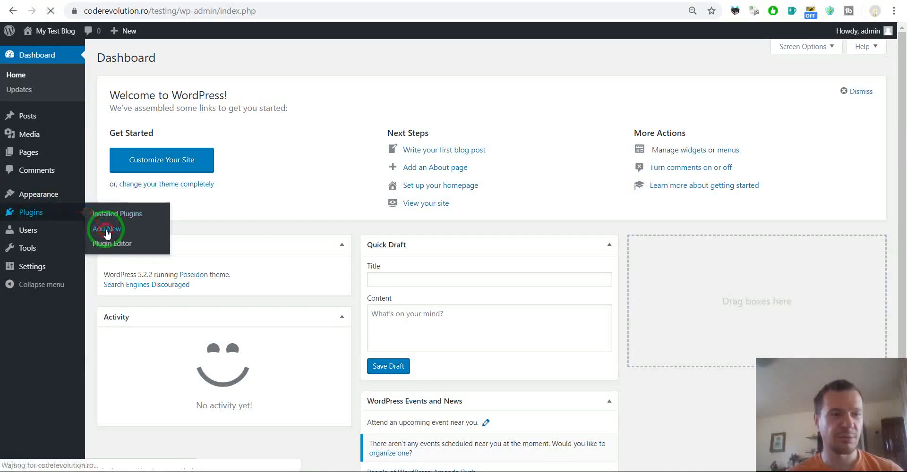
pyautogui.click(107, 229)
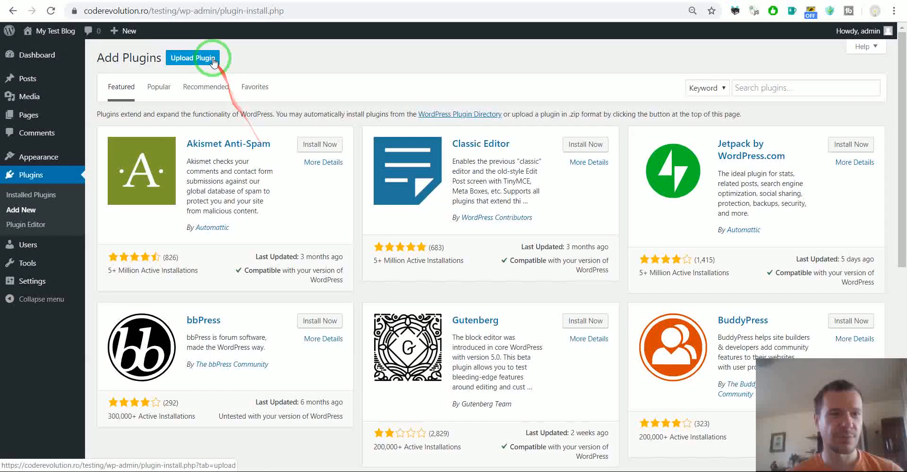
pyautogui.click(192, 58)
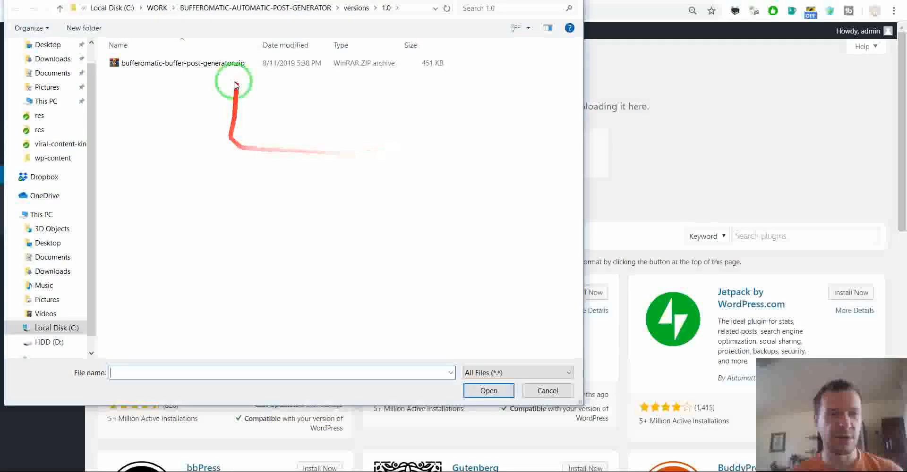
pyautogui.click(487, 391)
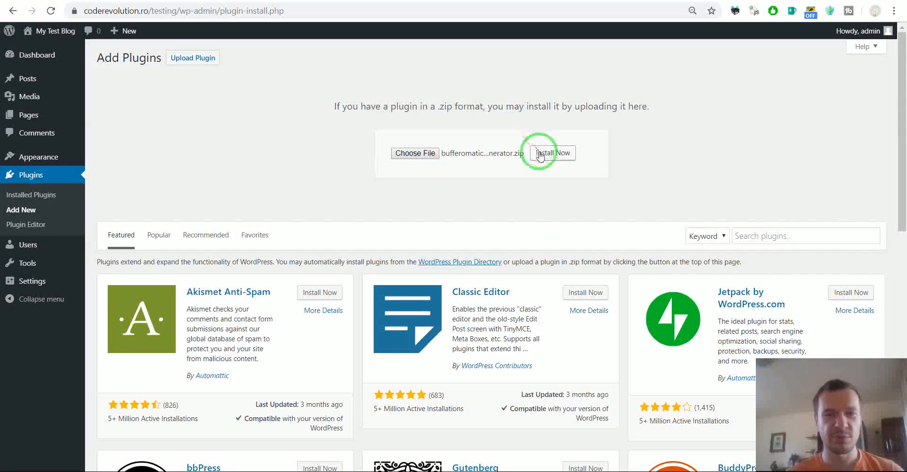
# - Install and activate the Bufferomatic plugin, then go to its admin menu
pyautogui.click(551, 153)
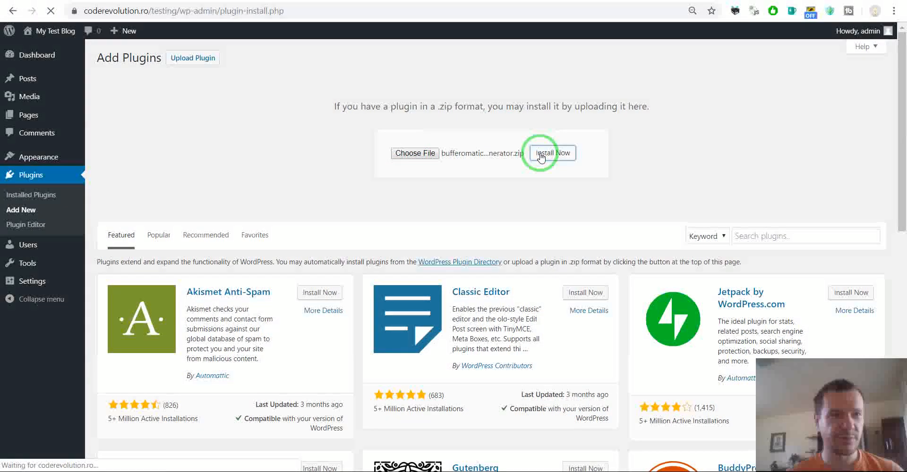
pyautogui.click(551, 153)
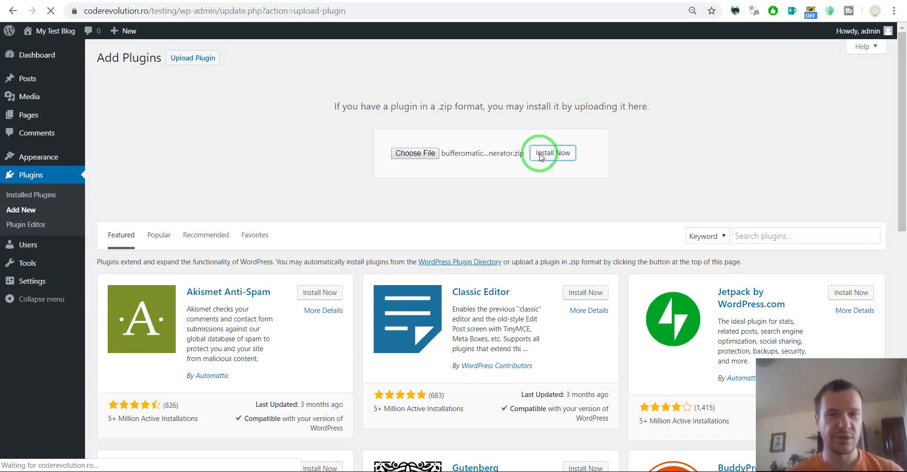
pyautogui.click(551, 153)
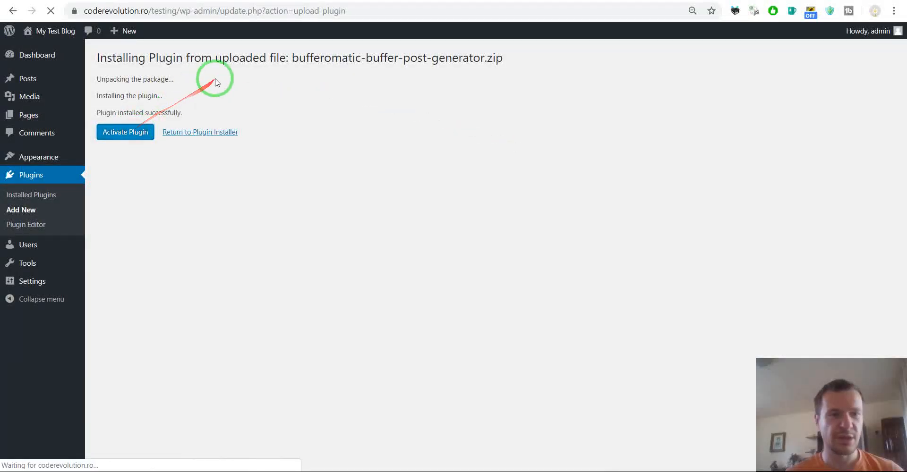
pyautogui.click(124, 132)
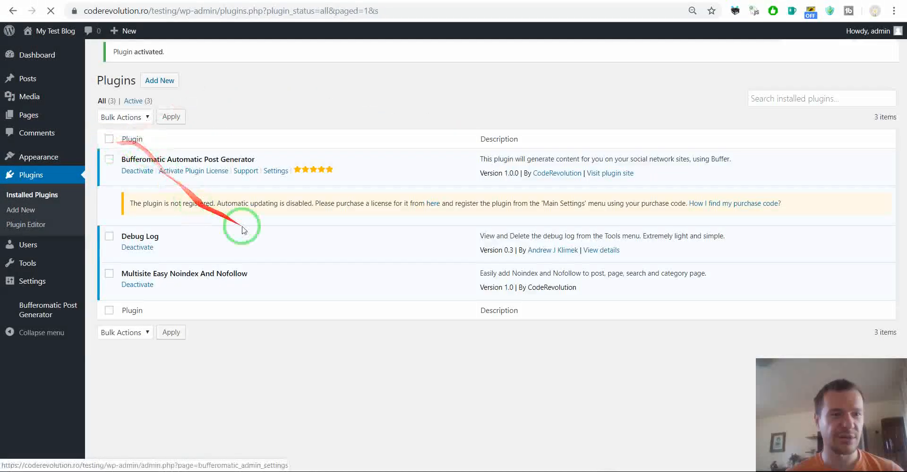
pyautogui.click(48, 309)
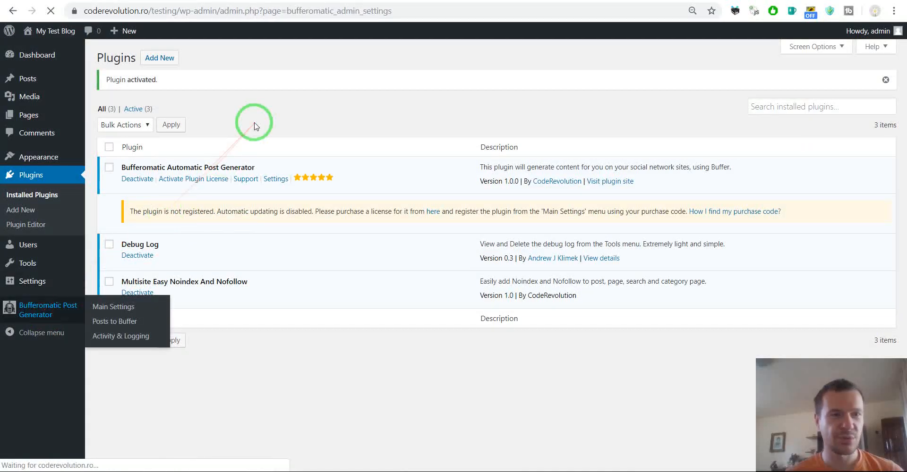
# - Show the Bufferomatic Main Settings page
pyautogui.click(113, 306)
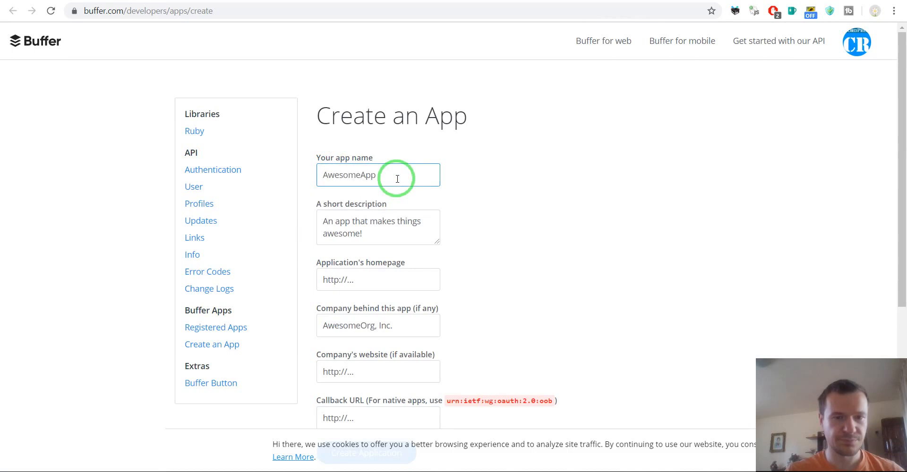
# - Name the new Buffer app 'Buffer Test' with description 'Test'
pyautogui.write('Buffer')
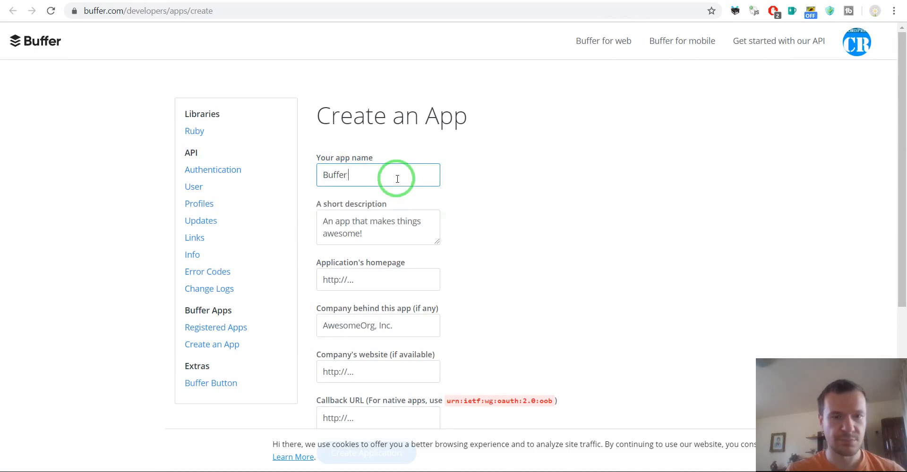
pyautogui.click(378, 228)
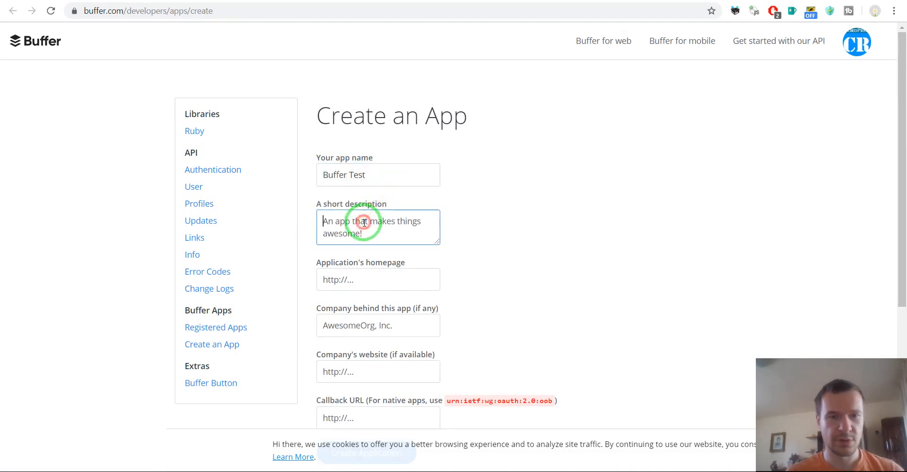
pyautogui.write('Test')
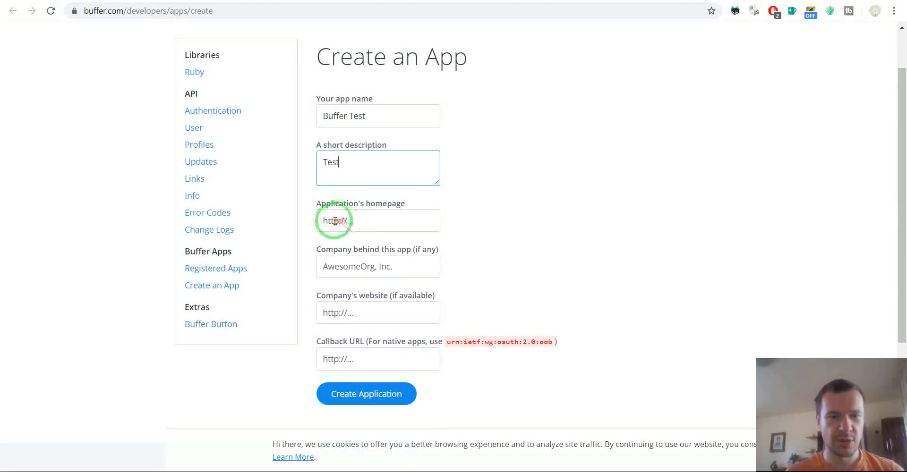
pyautogui.scroll(-3)
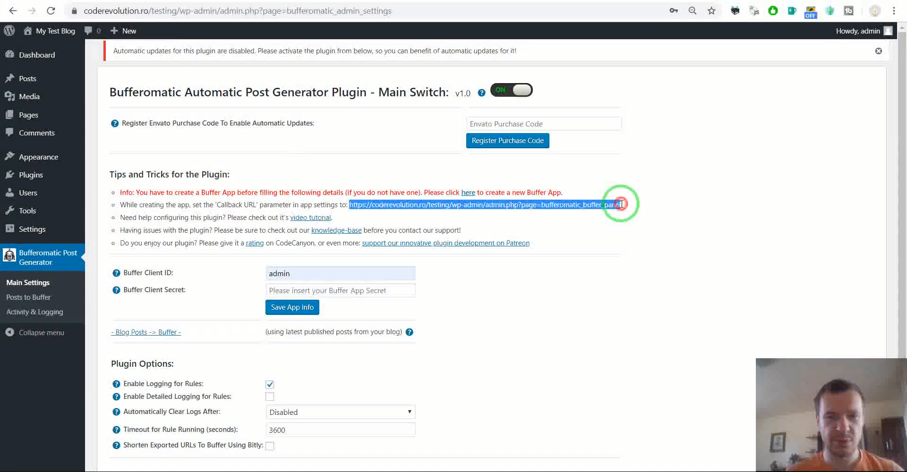
# - Use the plugin's callback URL as homepage and callback URL, then create the application
pyautogui.click(467, 192)
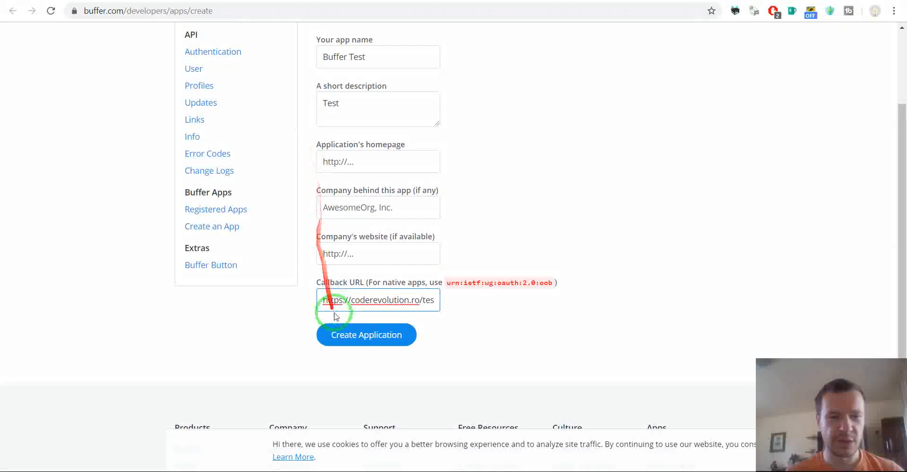
pyautogui.click(366, 335)
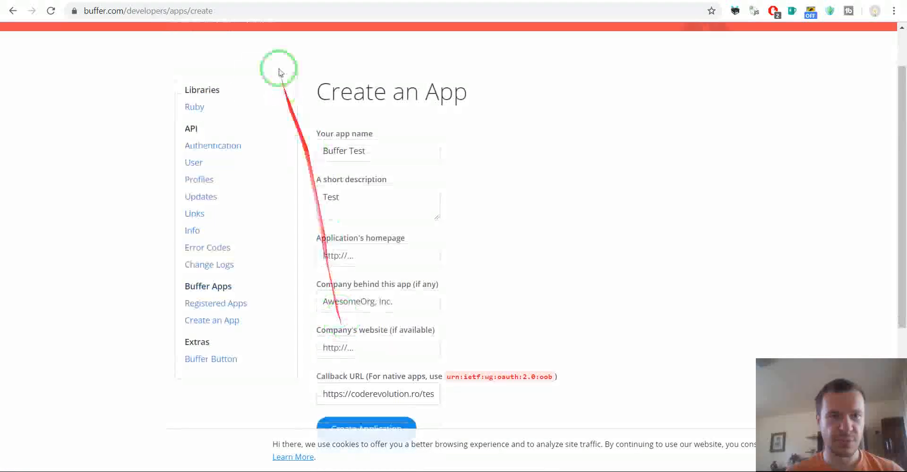
pyautogui.scroll(-3)
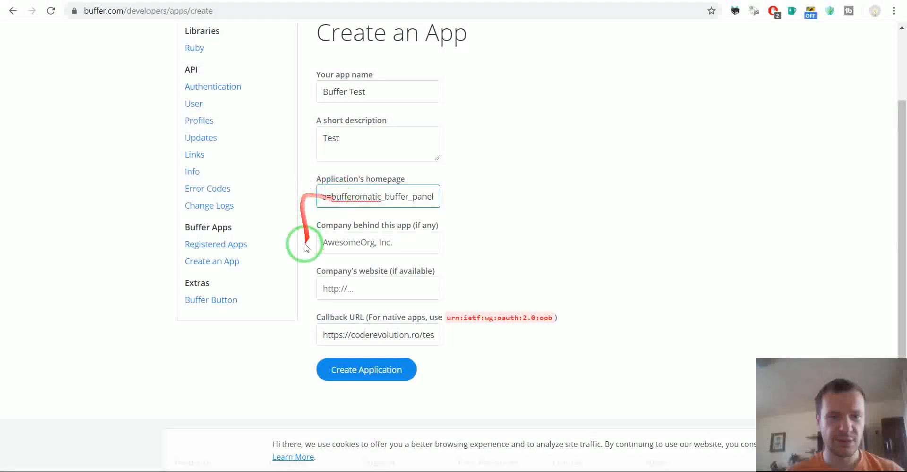
pyautogui.click(366, 371)
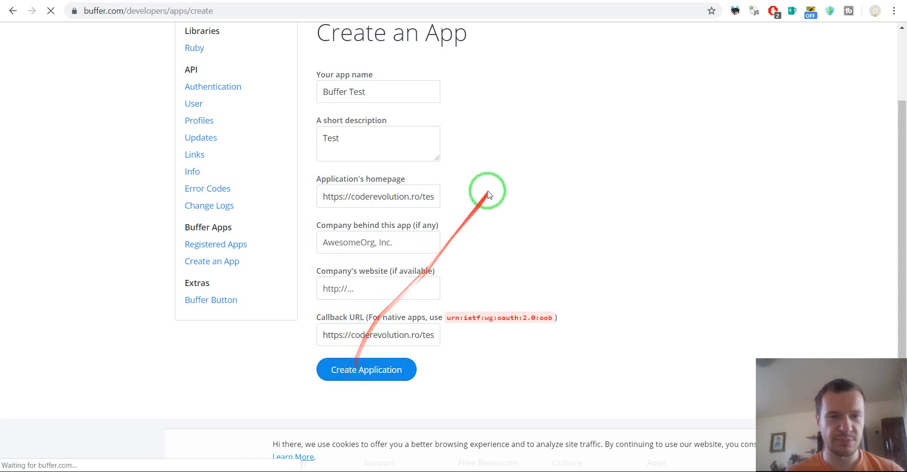
pyautogui.click(365, 370)
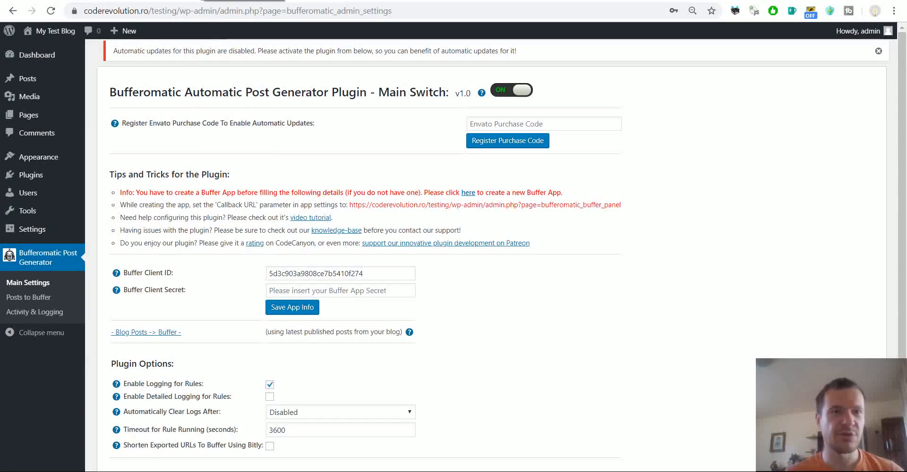
# - Copy the registered app's client ID and secret into Bufferomatic and save the app info
pyautogui.click(468, 193)
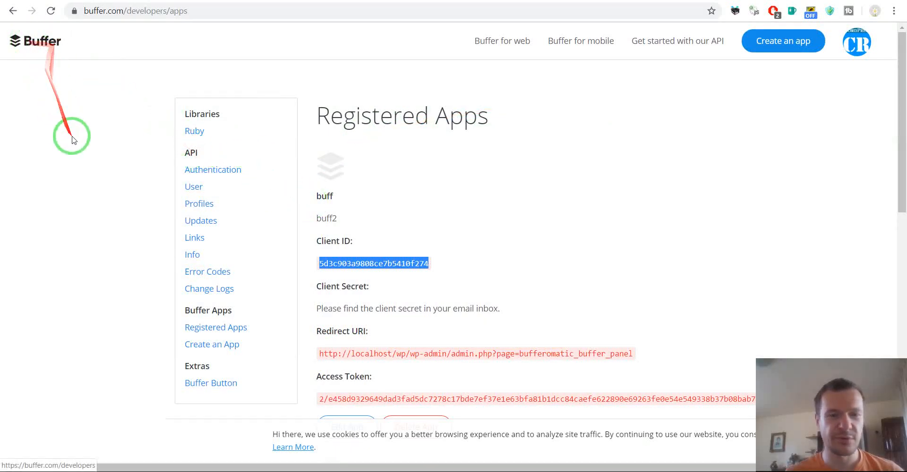
pyautogui.scroll(-3)
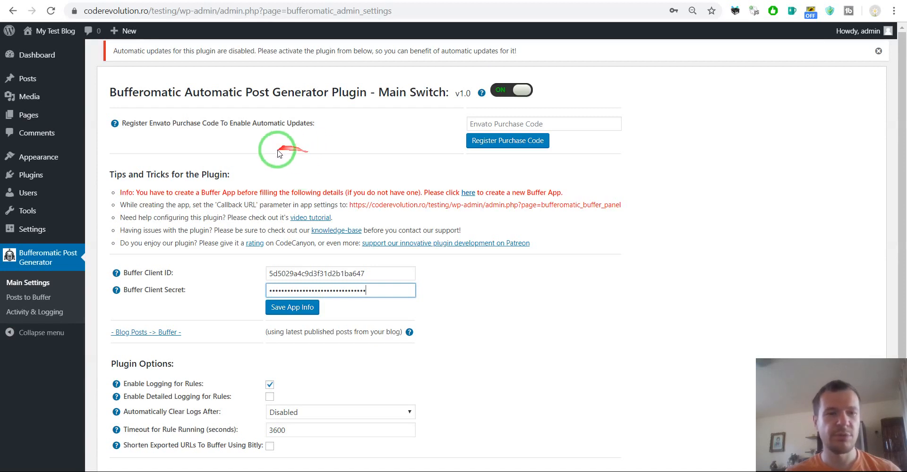
pyautogui.moveTo(186, 292)
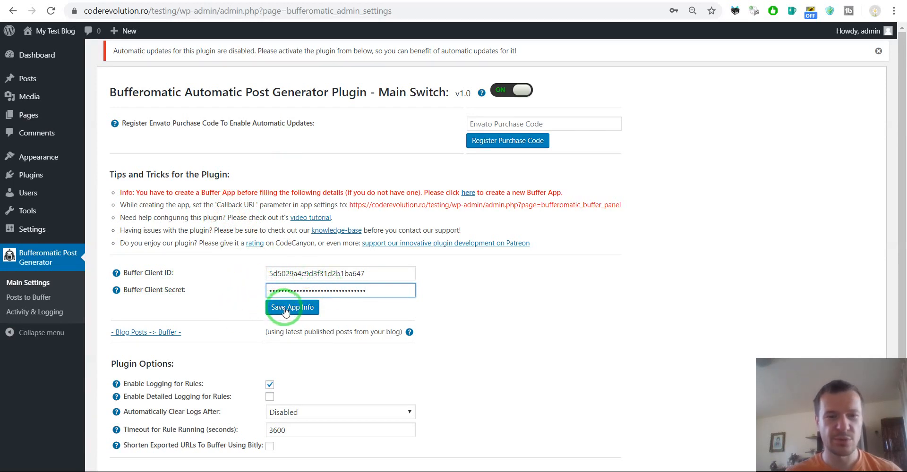
pyautogui.click(292, 307)
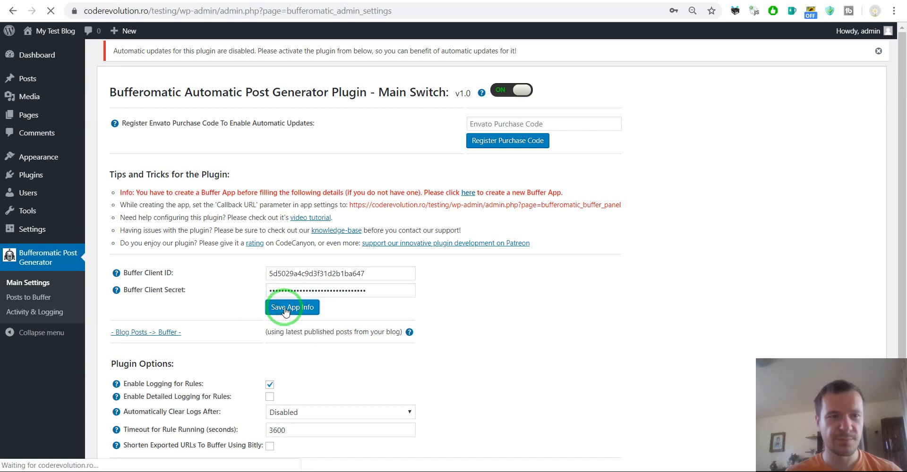
pyautogui.click(292, 307)
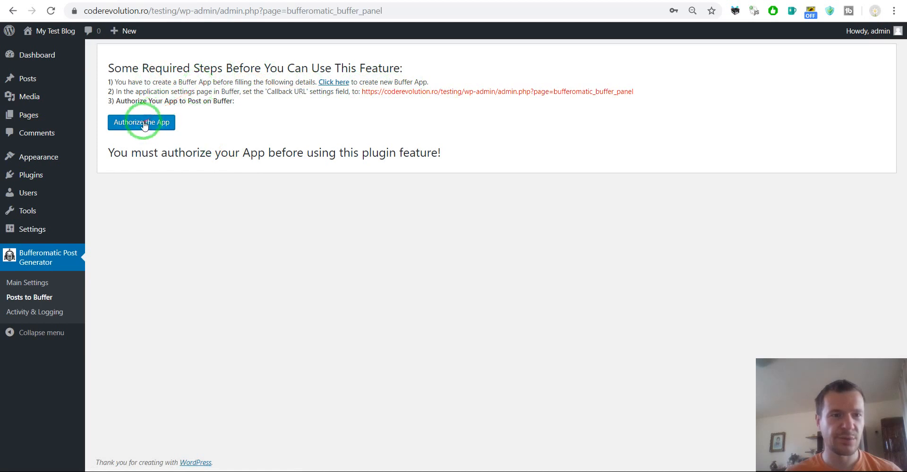
# - Authorize the plugin with Buffer and allow the Buffer Test app access
pyautogui.click(143, 123)
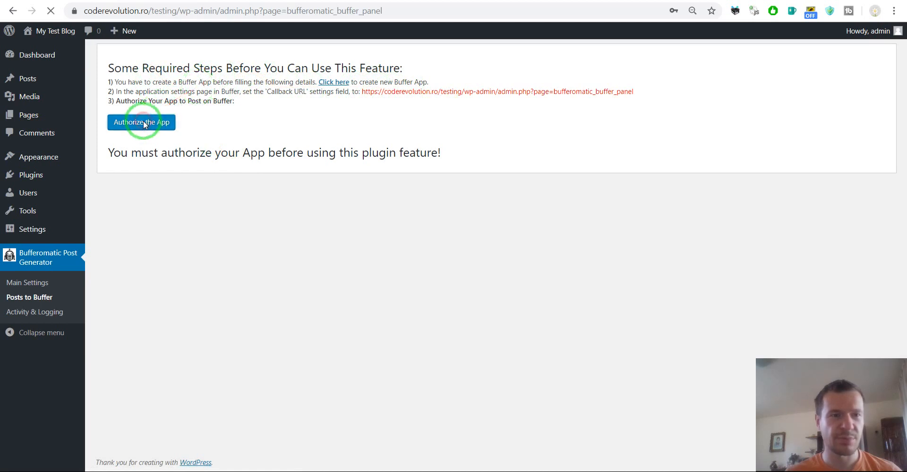
pyautogui.click(141, 122)
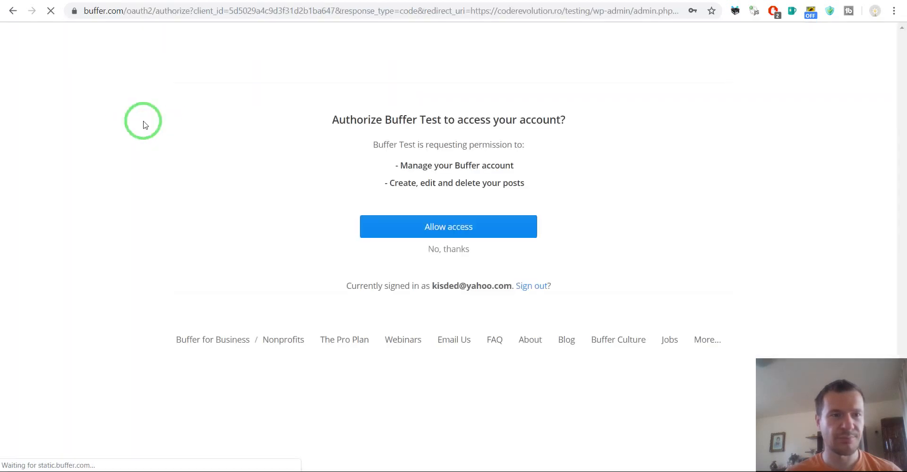
pyautogui.click(448, 226)
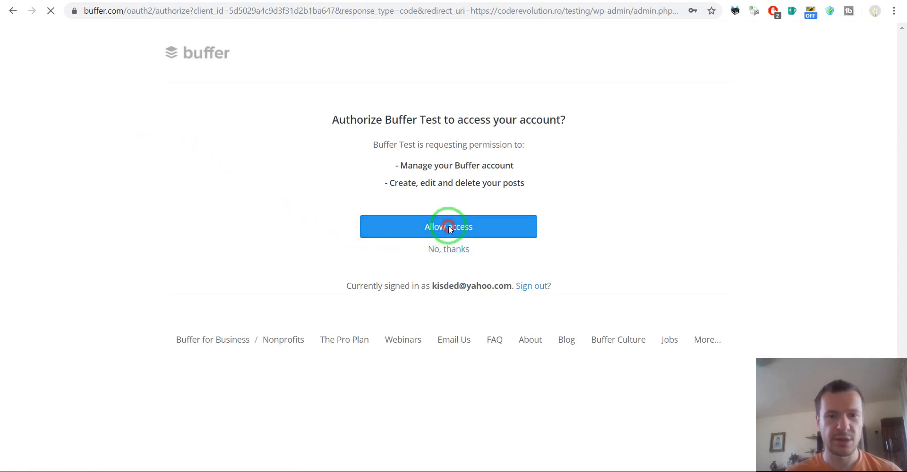
pyautogui.click(448, 227)
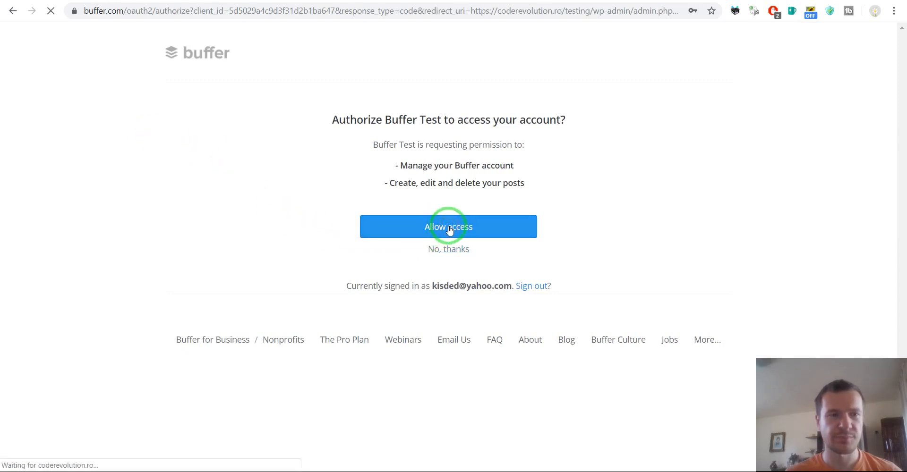
pyautogui.click(447, 227)
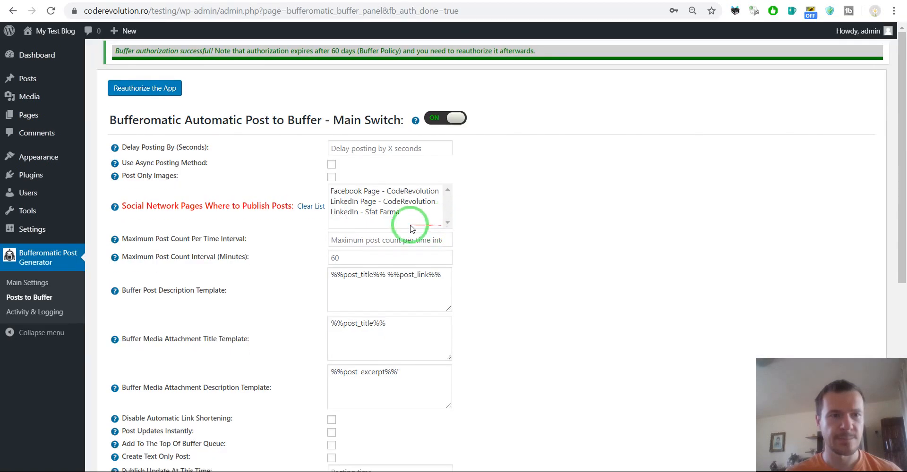
# - Select the CodeRevolution Facebook and LinkedIn pages as publishing targets and save the settings
pyautogui.scroll(-3)
pyautogui.write('buffer.com')
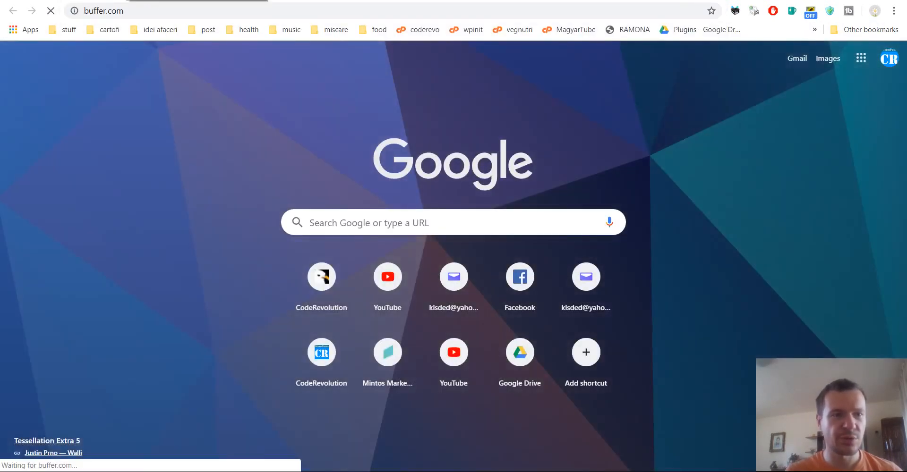
pyautogui.click(103, 11)
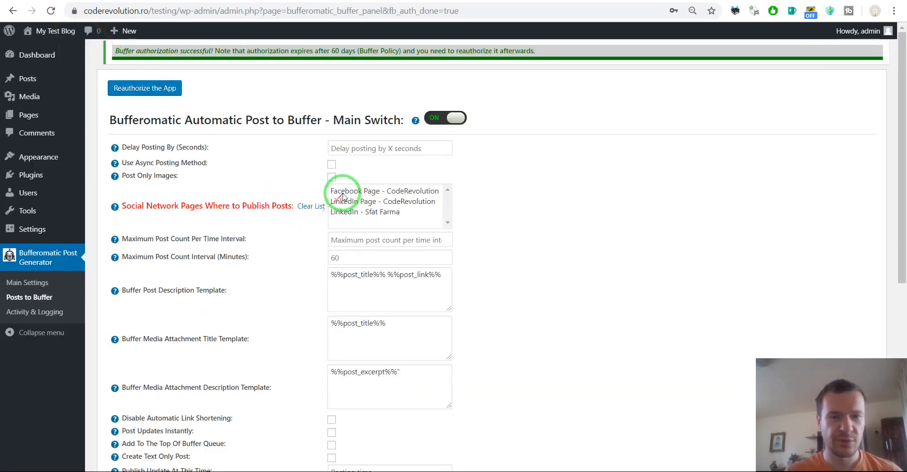
pyautogui.click(385, 191)
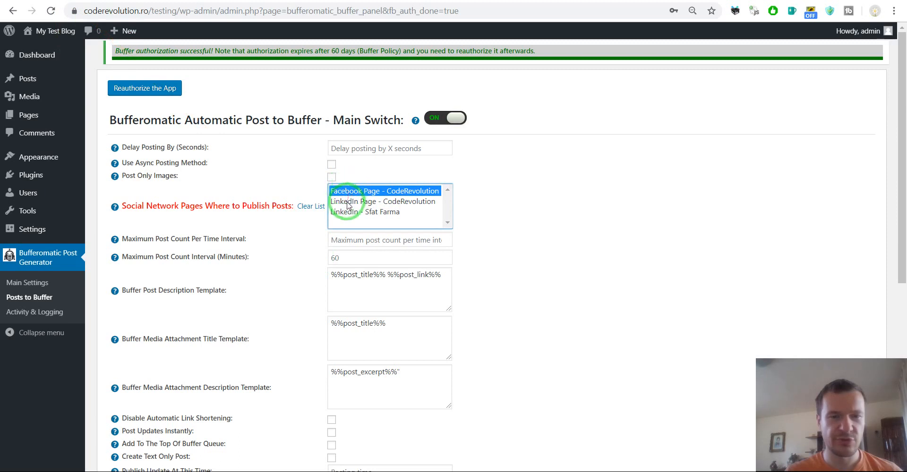
pyautogui.click(383, 201)
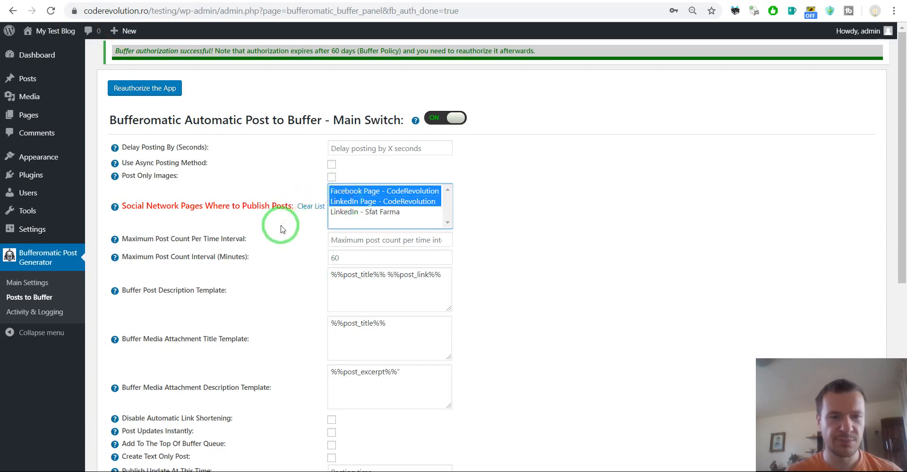
pyautogui.scroll(-3)
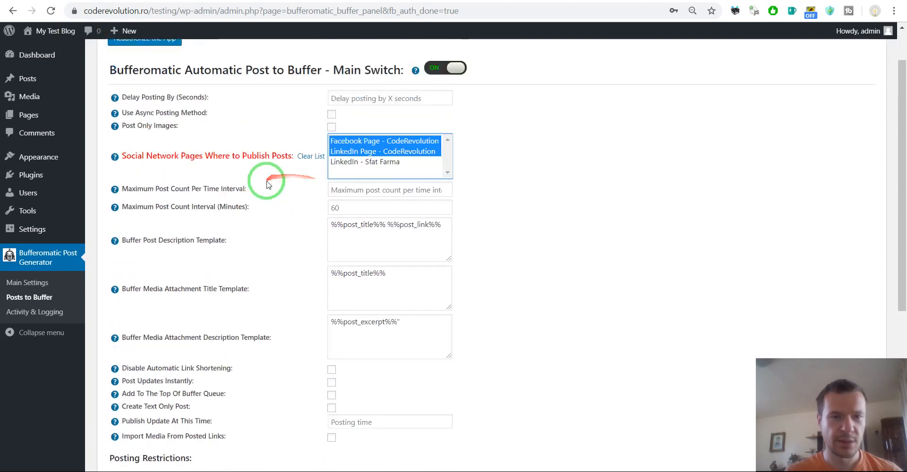
pyautogui.scroll(-3)
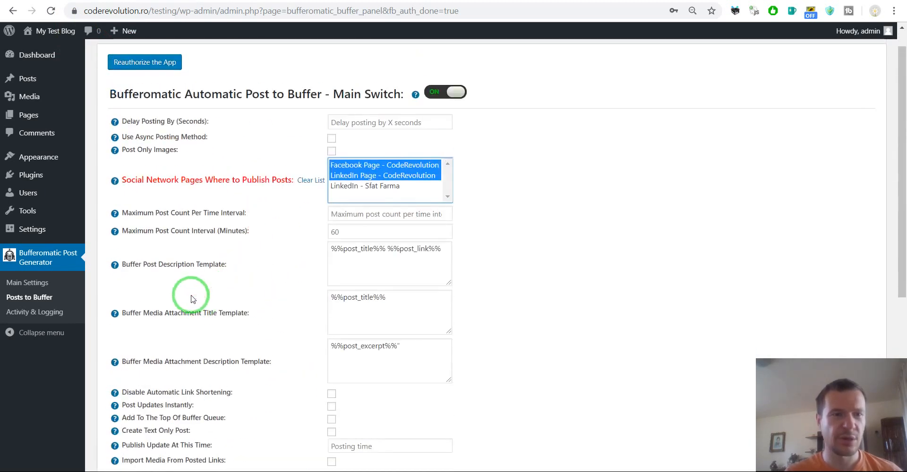
pyautogui.scroll(-3)
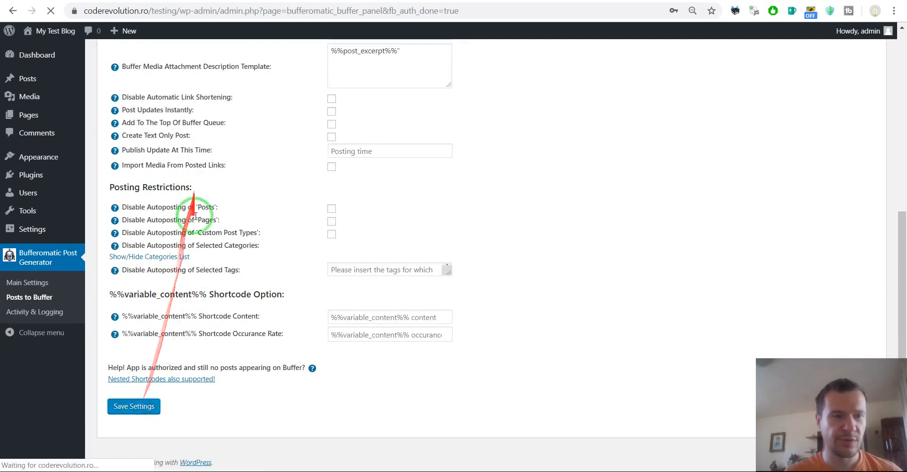
pyautogui.click(133, 406)
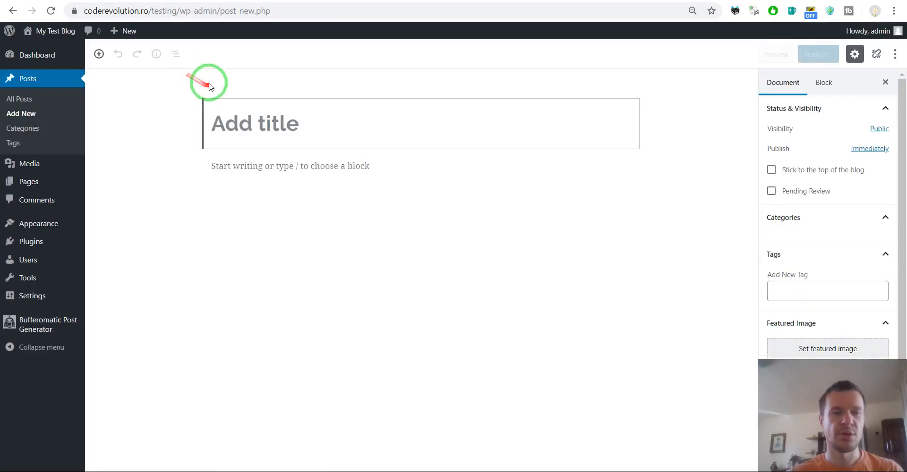
# - Title the new post 'Sample test post to Buffer' and show its document settings
pyautogui.click(783, 217)
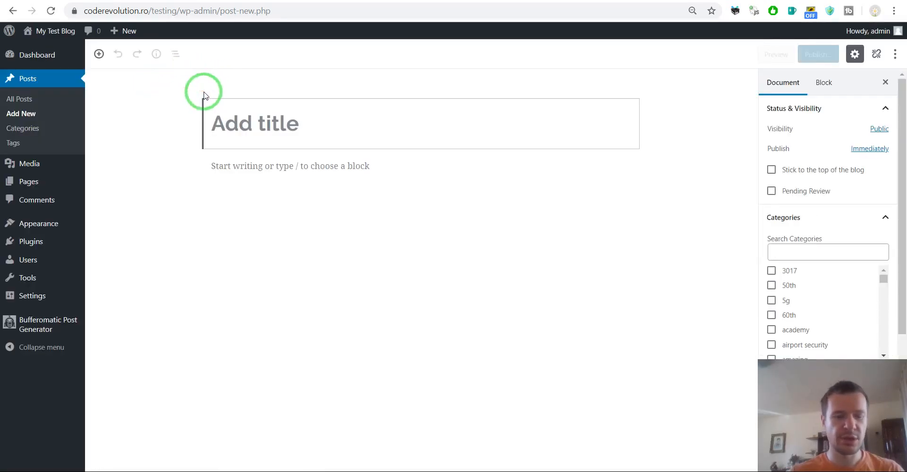
pyautogui.write('Sample test')
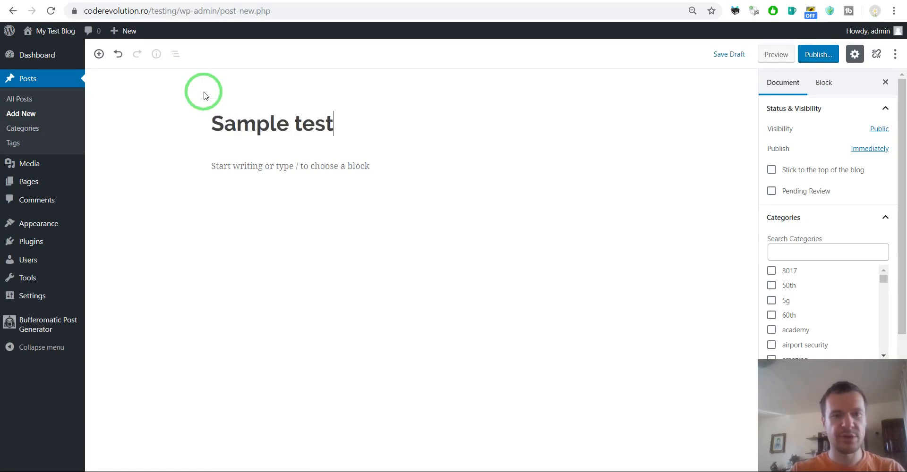
pyautogui.write('post to Bugg')
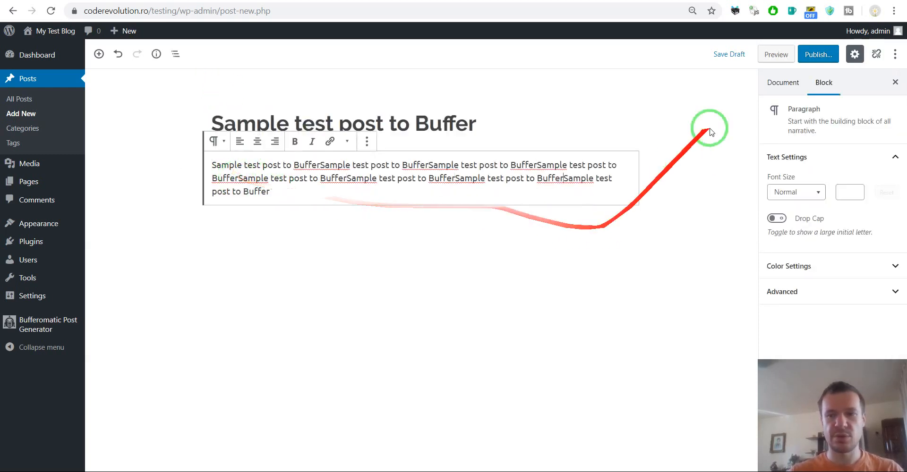
pyautogui.click(783, 82)
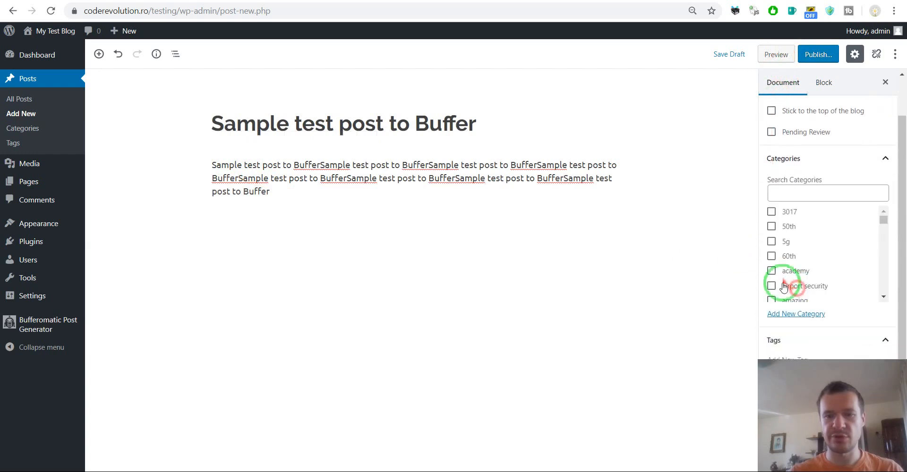
pyautogui.scroll(-3)
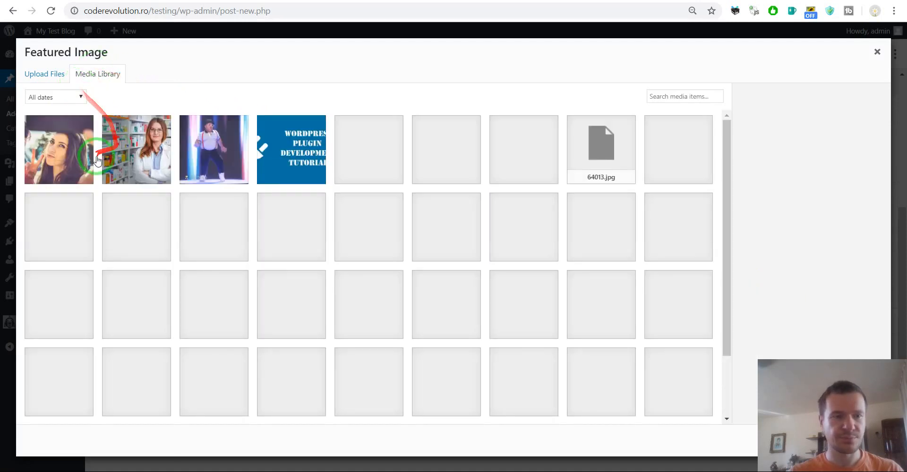
# - Set the smiling woman's photo from the media library as the featured image
pyautogui.click(59, 149)
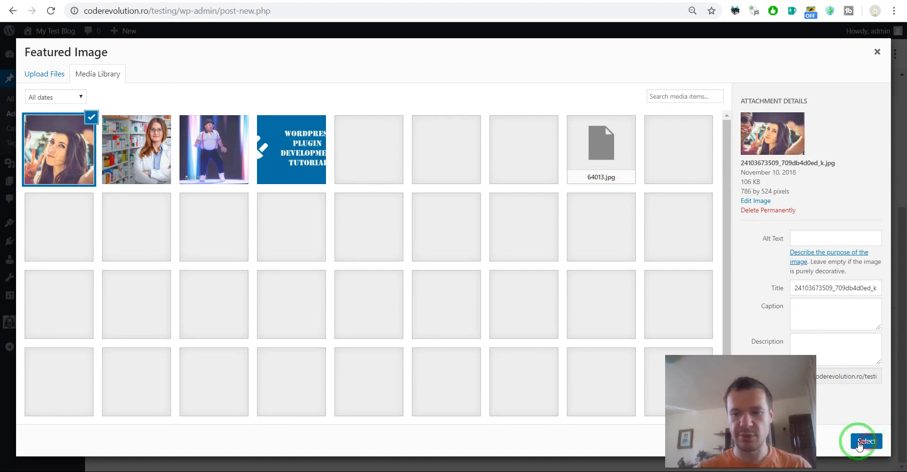
pyautogui.click(864, 443)
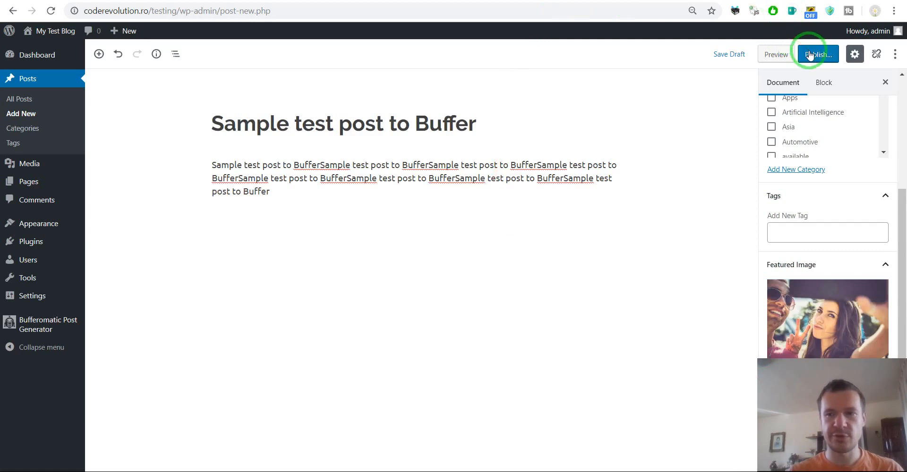
# - Publish the 'Sample test post to Buffer' post
pyautogui.click(815, 55)
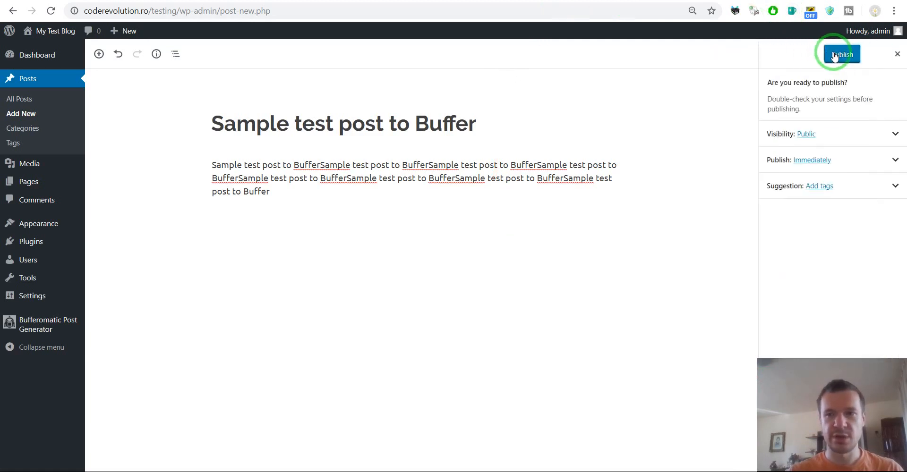
pyautogui.click(841, 54)
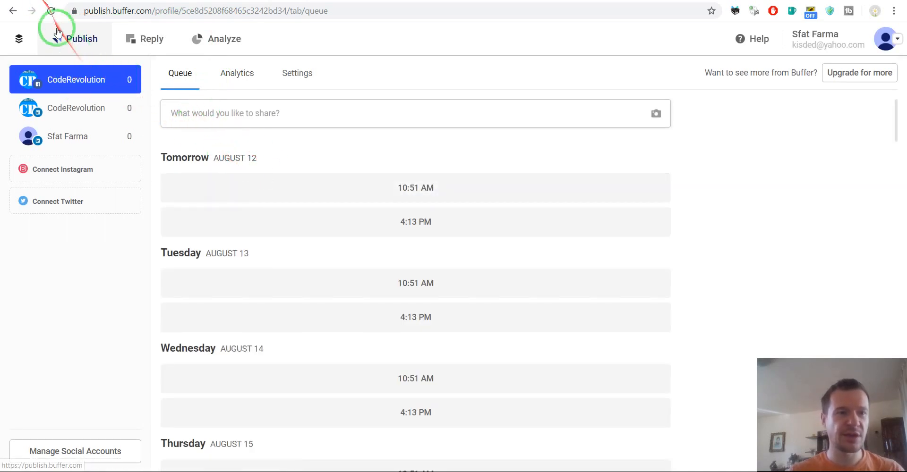
# - Reload Buffer and check both CodeRevolution profiles' queues for the sample post
pyautogui.click(51, 11)
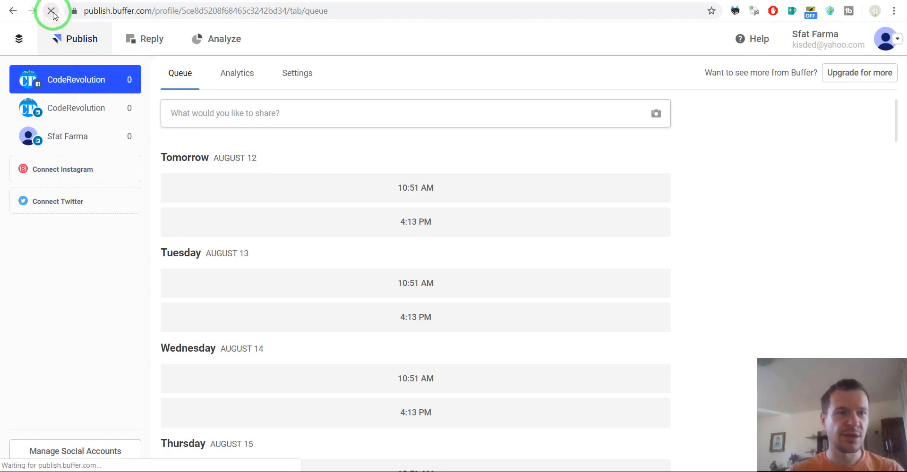
pyautogui.click(51, 10)
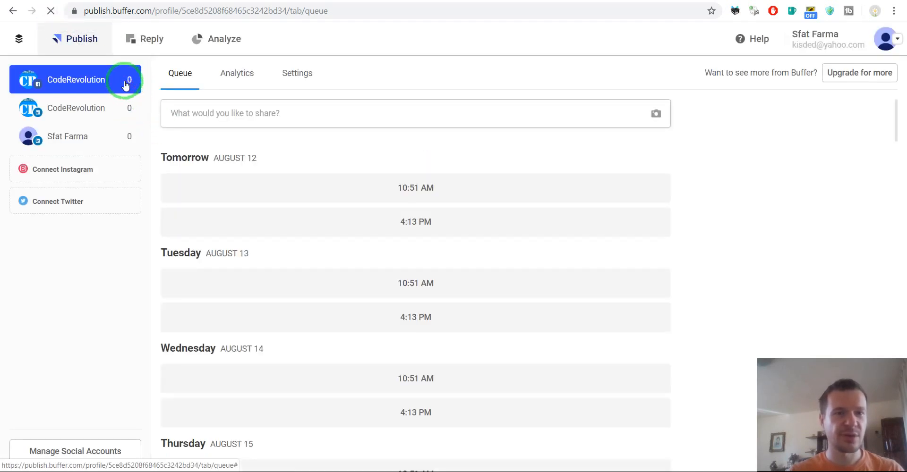
pyautogui.click(50, 11)
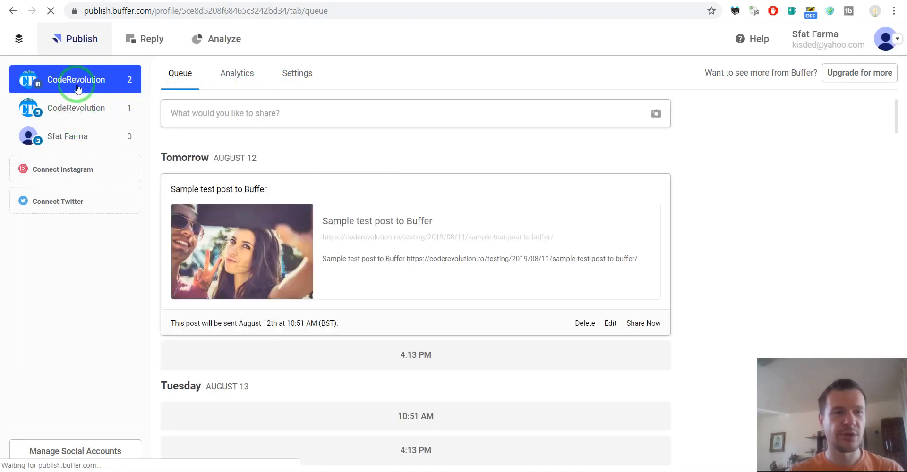
pyautogui.scroll(-3)
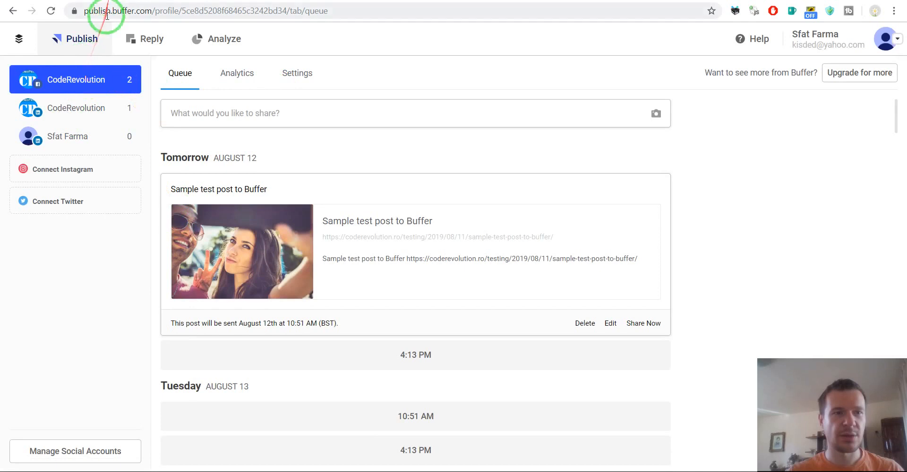
pyautogui.click(75, 107)
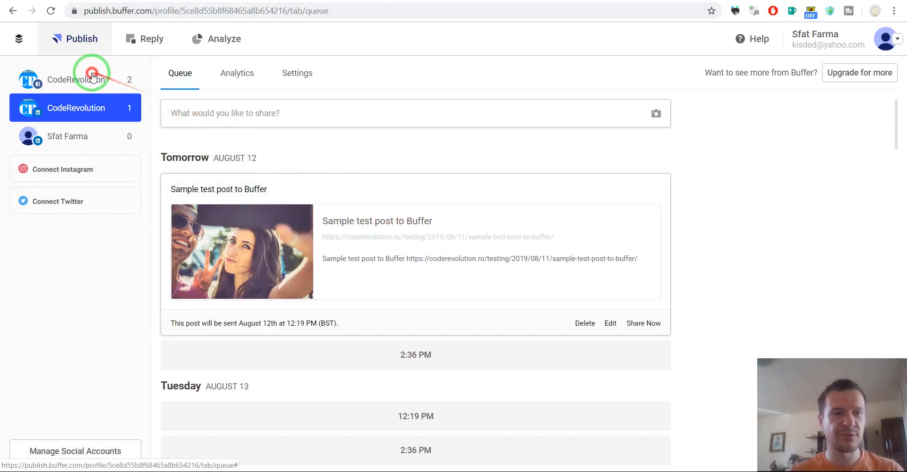
pyautogui.click(76, 79)
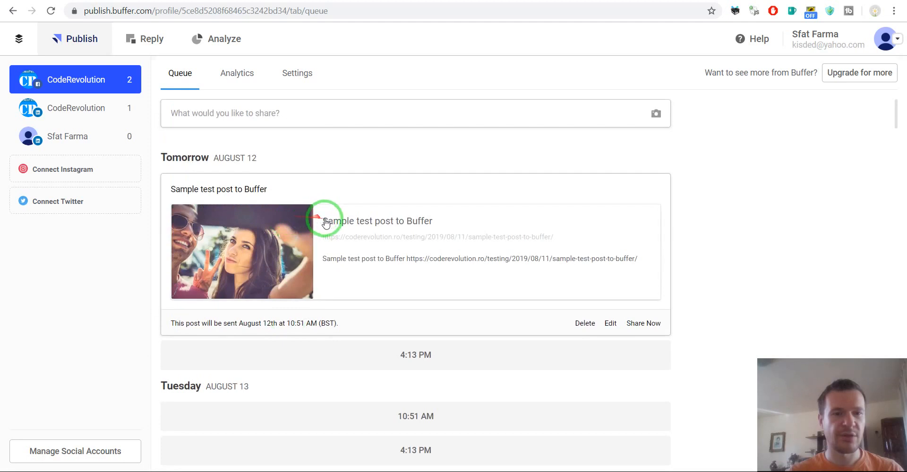
pyautogui.scroll(-3)
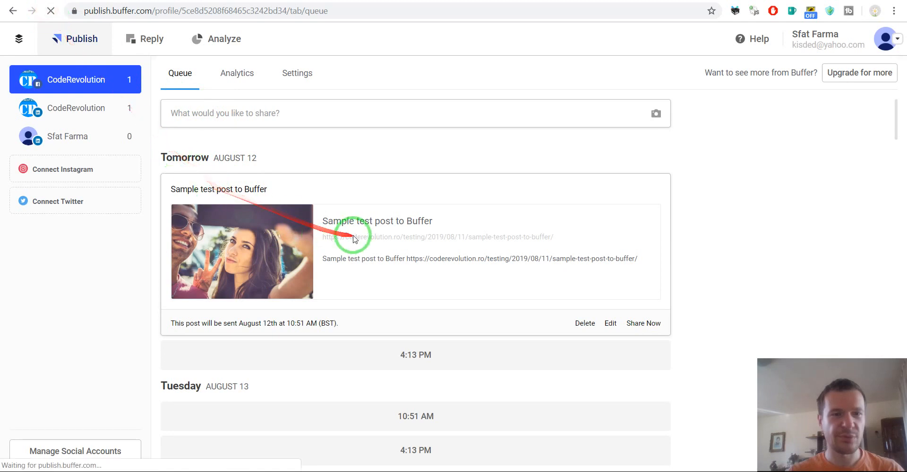
# - Delete the duplicate queued 'Sample test post to Buffer' entry and confirm
pyautogui.click(67, 136)
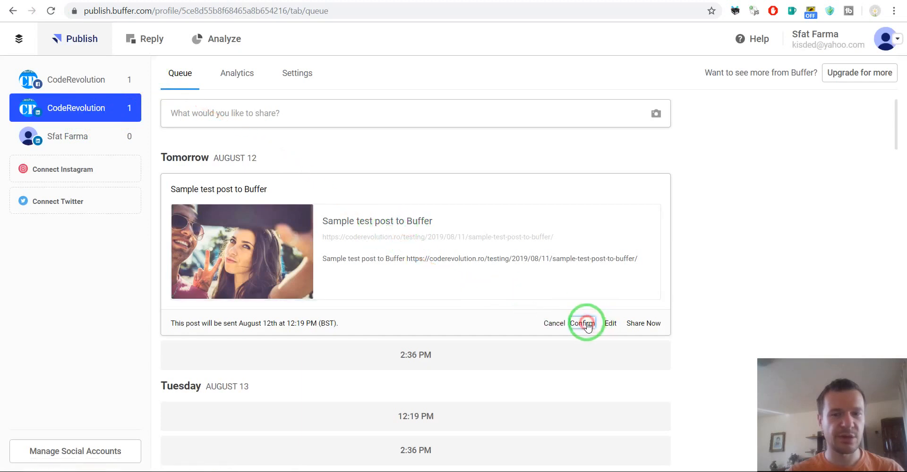
pyautogui.click(583, 323)
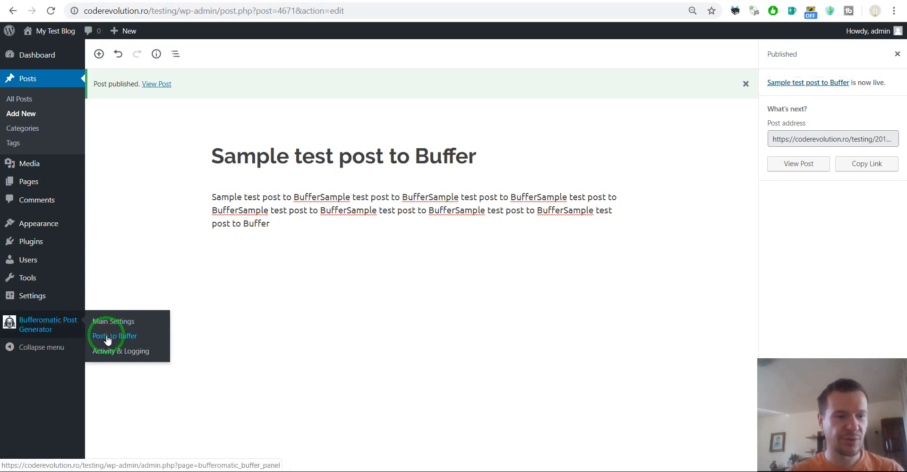
# - Go to the Posts to Buffer settings and review the delay posting option
pyautogui.click(115, 336)
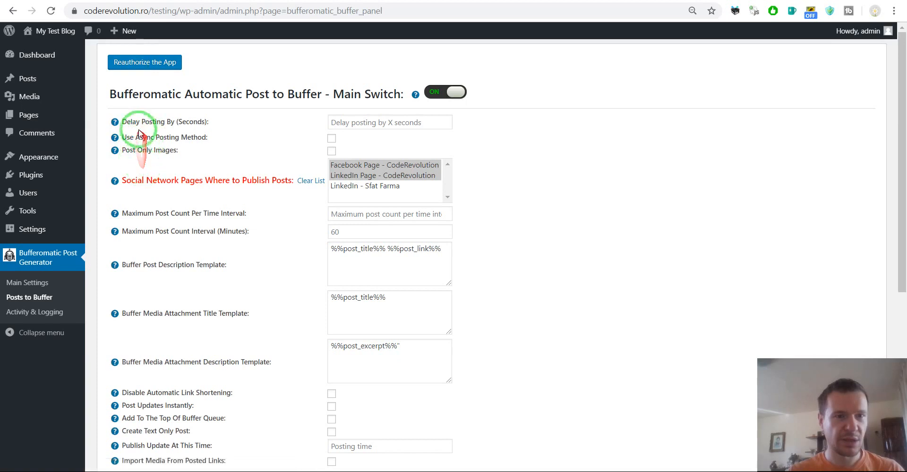
pyautogui.doubleClick(143, 122)
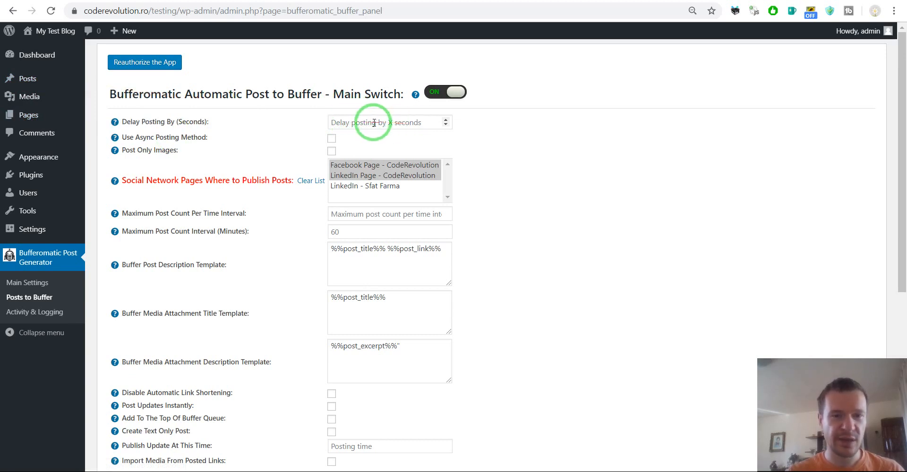
pyautogui.write('10')
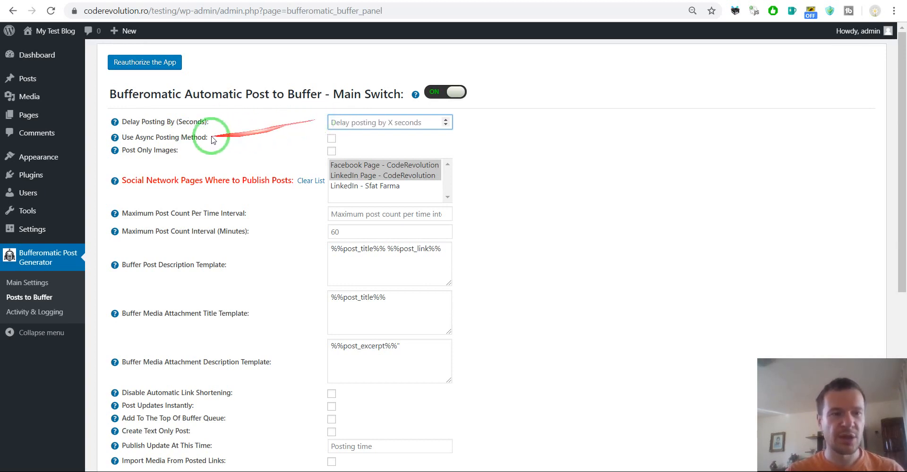
# - Enable the 'Use Async Posting Method' option and note the post-only-images option
pyautogui.click(331, 139)
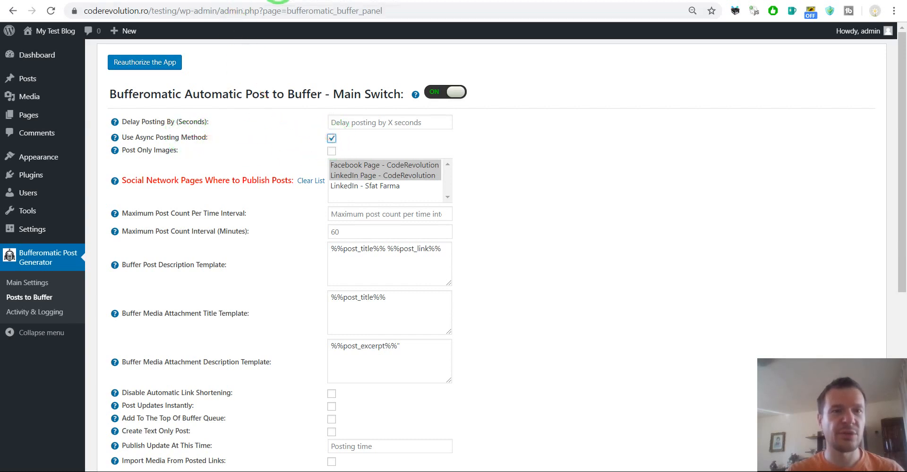
pyautogui.moveTo(27, 79)
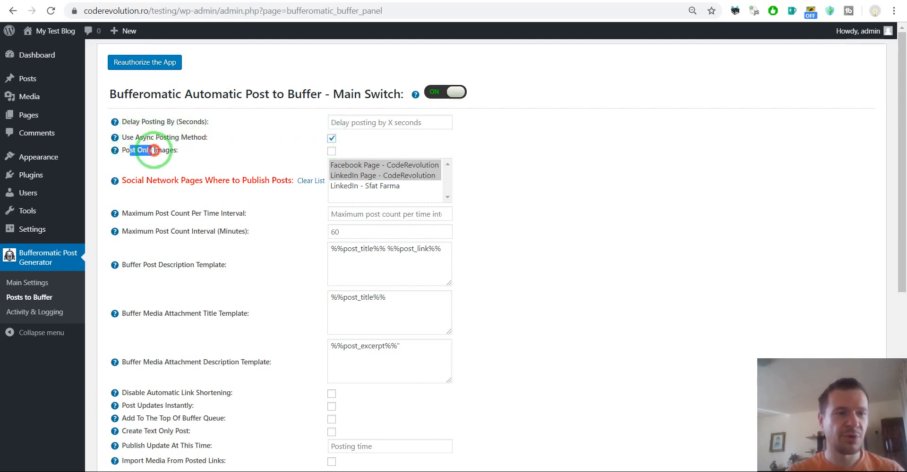
pyautogui.click(332, 138)
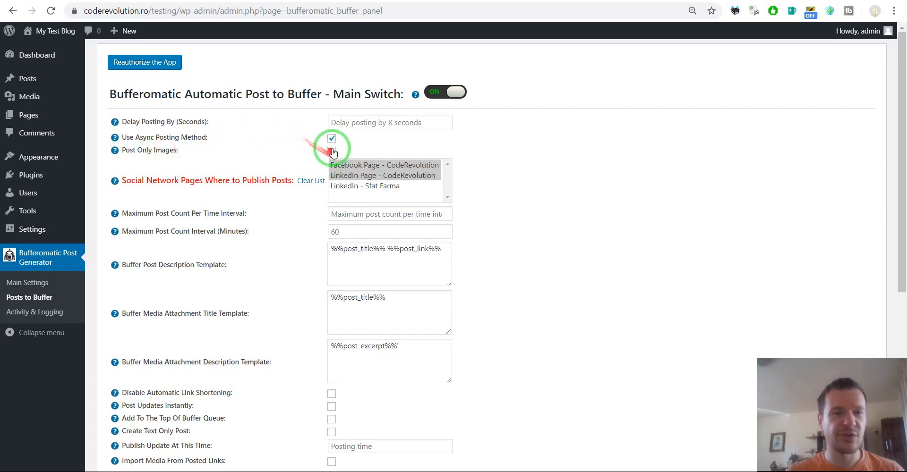
pyautogui.click(331, 151)
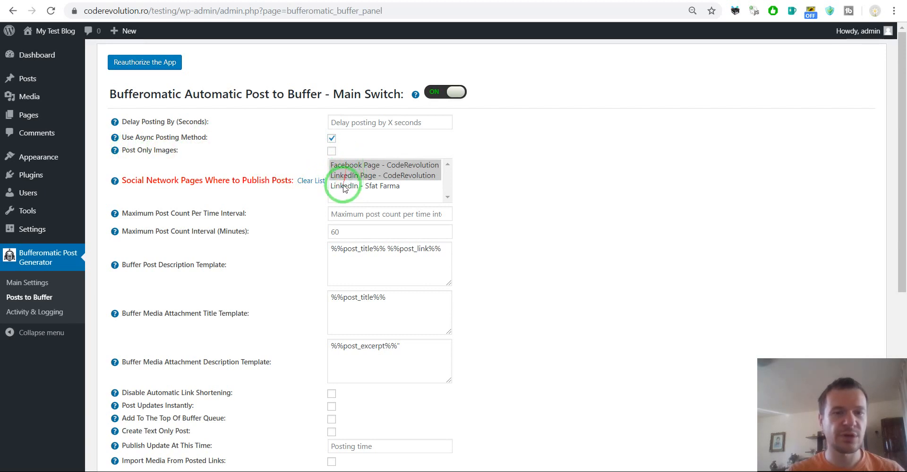
pyautogui.scroll(-3)
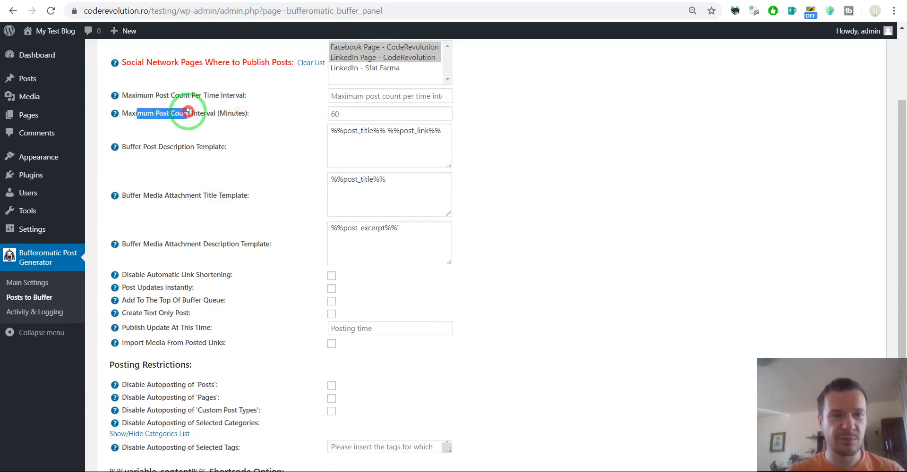
pyautogui.doubleClick(234, 113)
pyautogui.write('10')
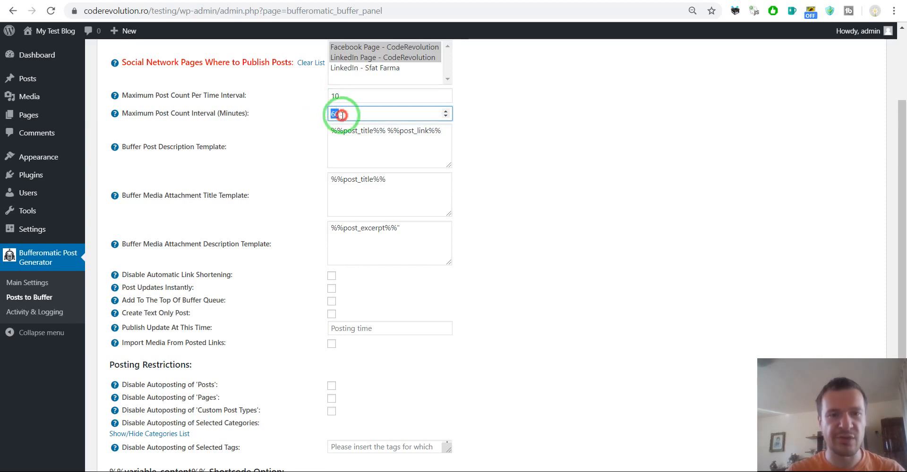
pyautogui.write('120')
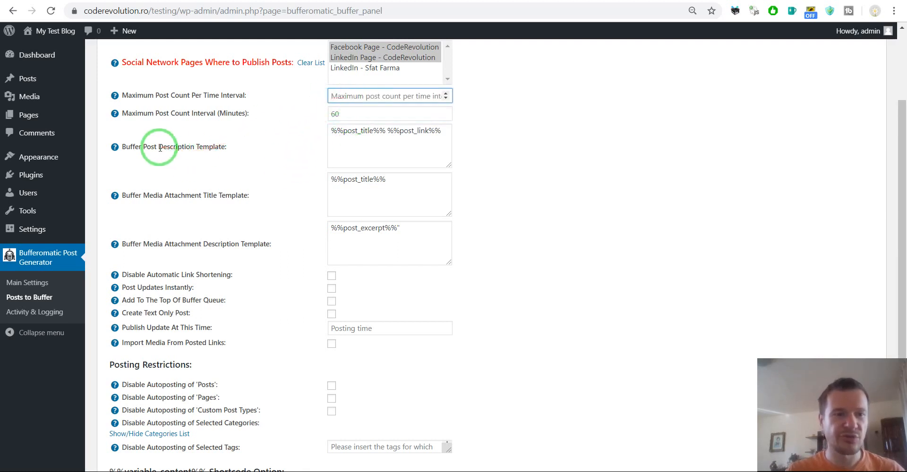
pyautogui.doubleClick(191, 146)
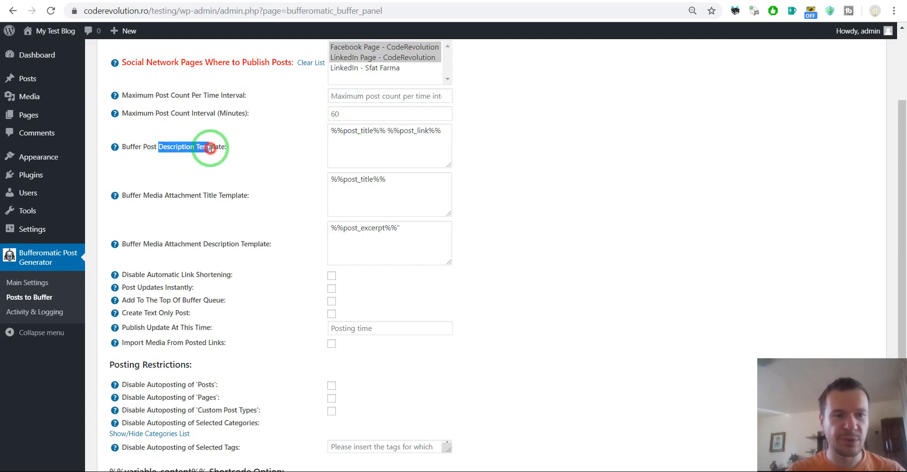
pyautogui.moveTo(114, 146)
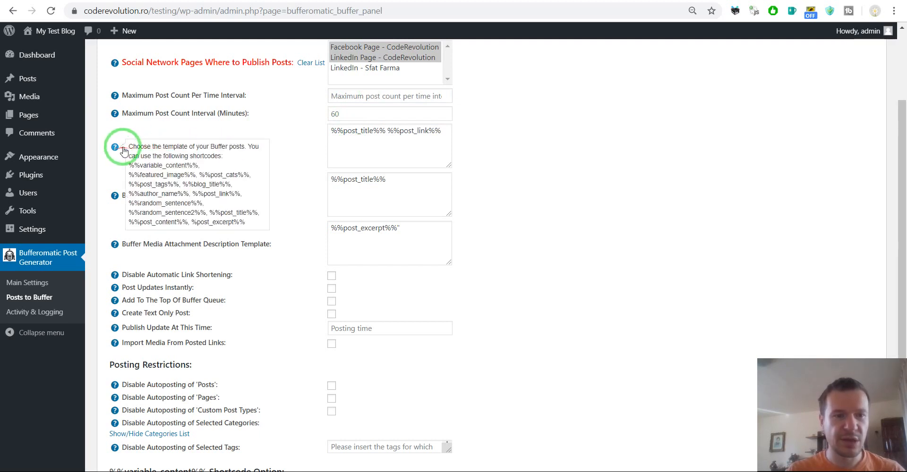
pyautogui.moveTo(122, 165); pyautogui.dragTo(200, 203)
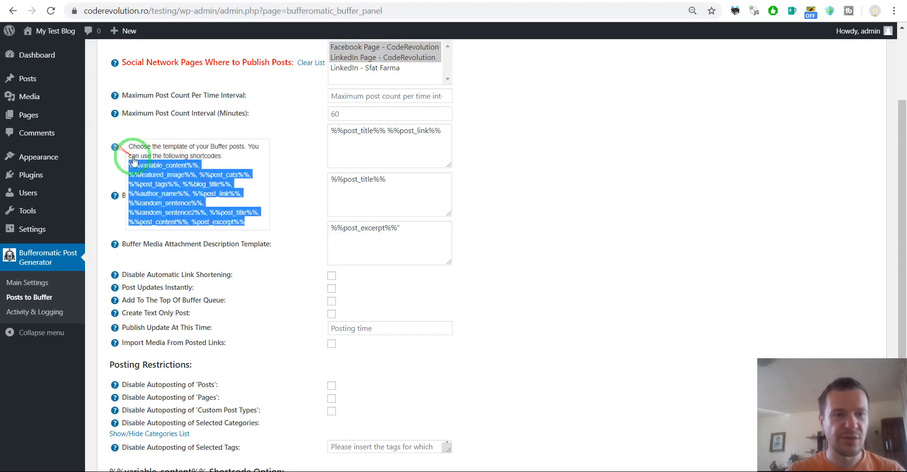
pyautogui.doubleClick(163, 174)
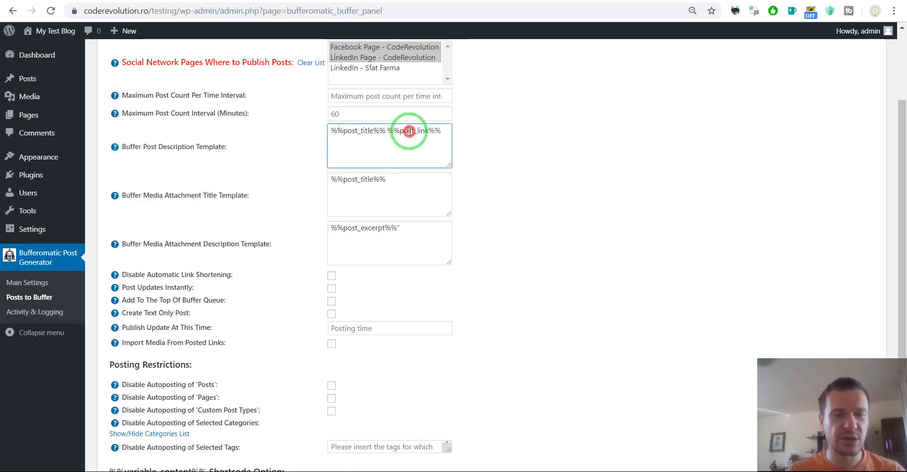
pyautogui.doubleClick(413, 130)
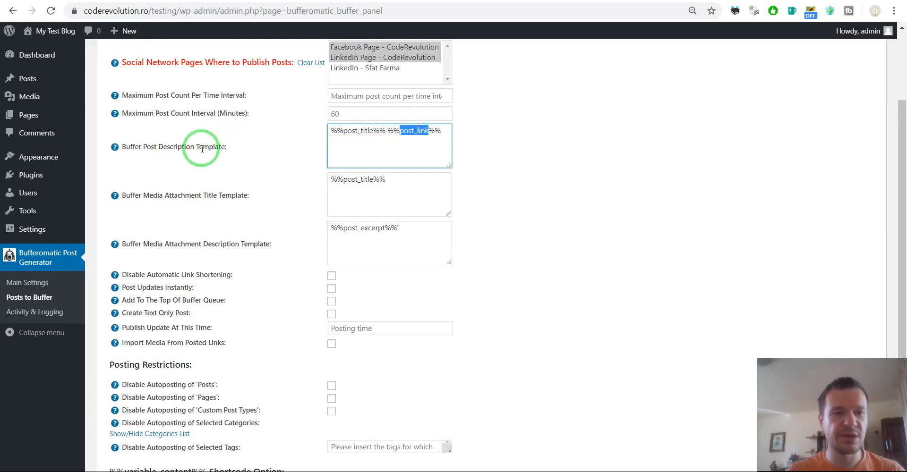
pyautogui.doubleClick(171, 194)
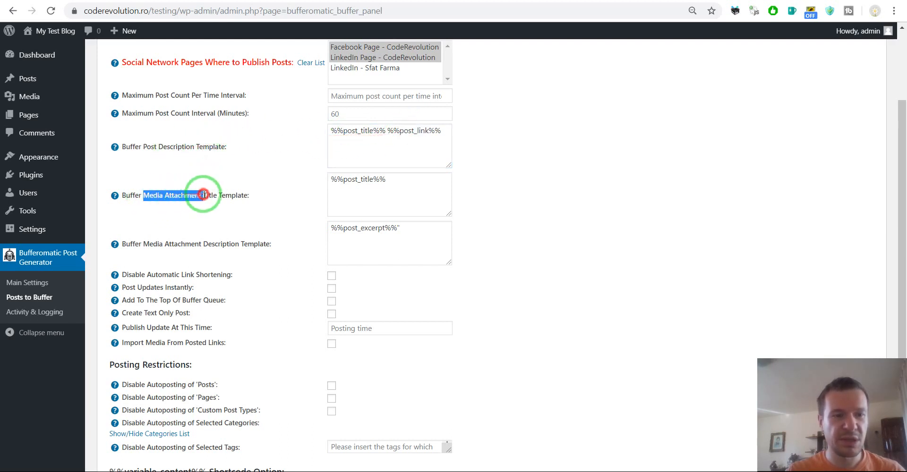
pyautogui.doubleClick(221, 244)
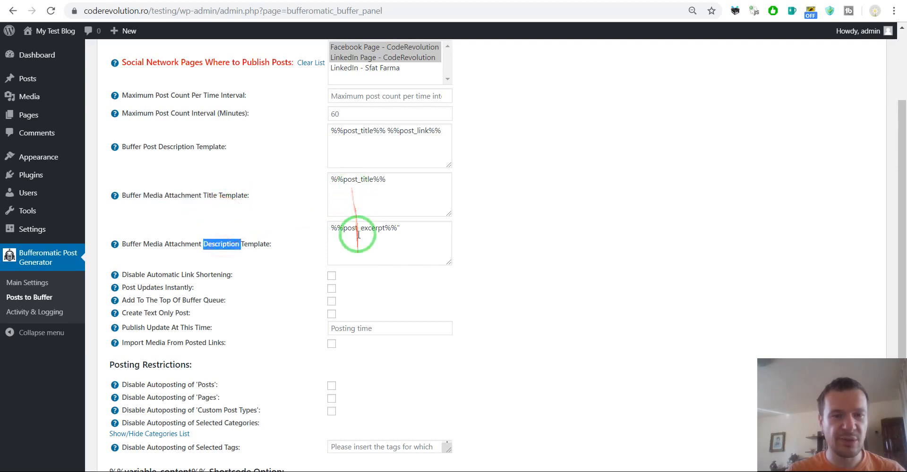
pyautogui.doubleClick(360, 227)
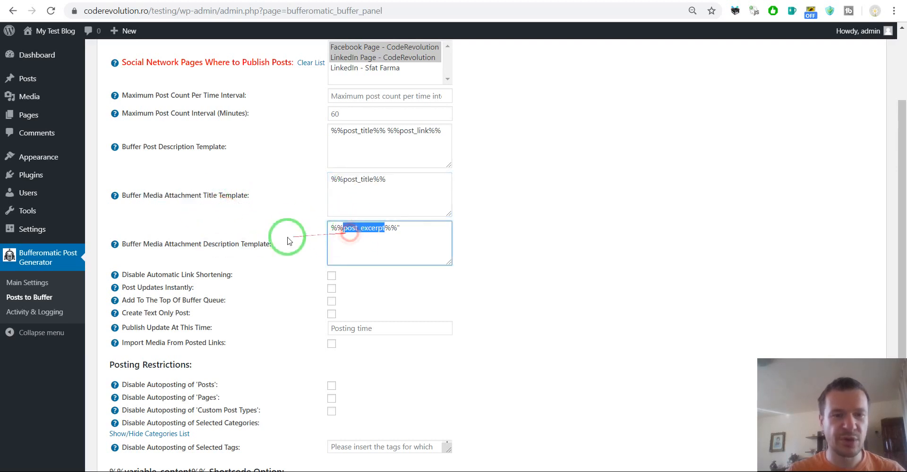
pyautogui.scroll(-3)
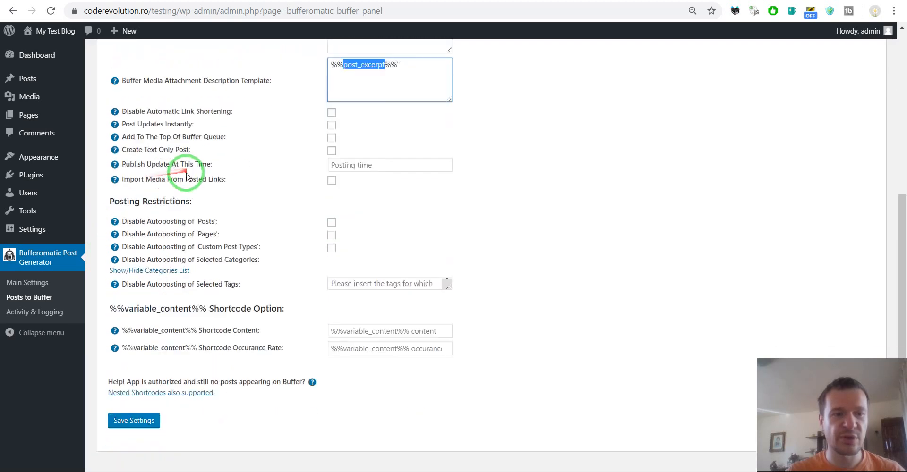
# - Set 'Publish Update At This Time' to +1 day
pyautogui.scroll(-3)
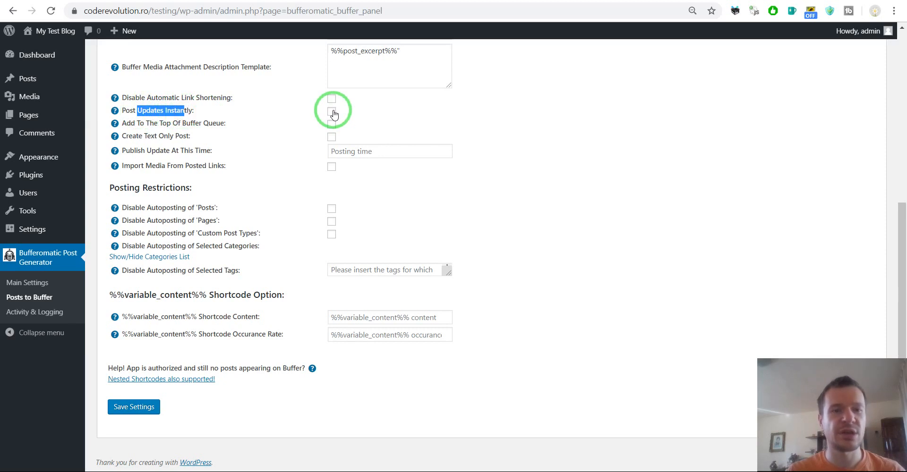
pyautogui.moveTo(289, 137)
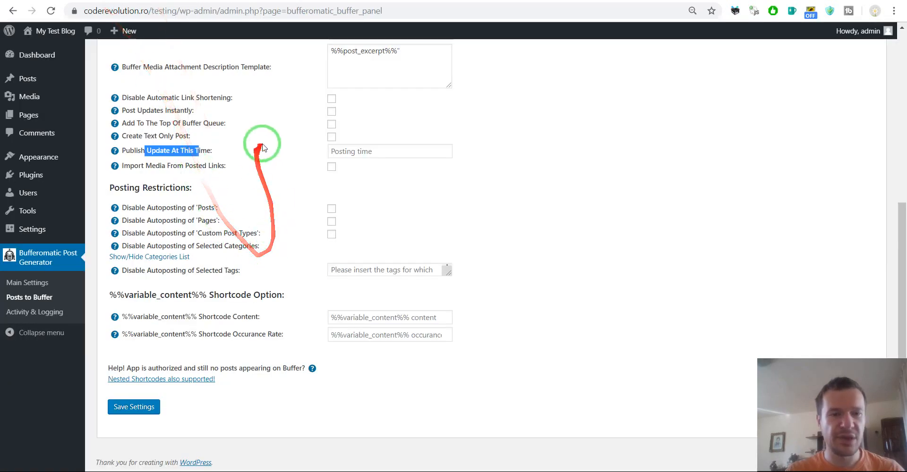
pyautogui.write('+1')
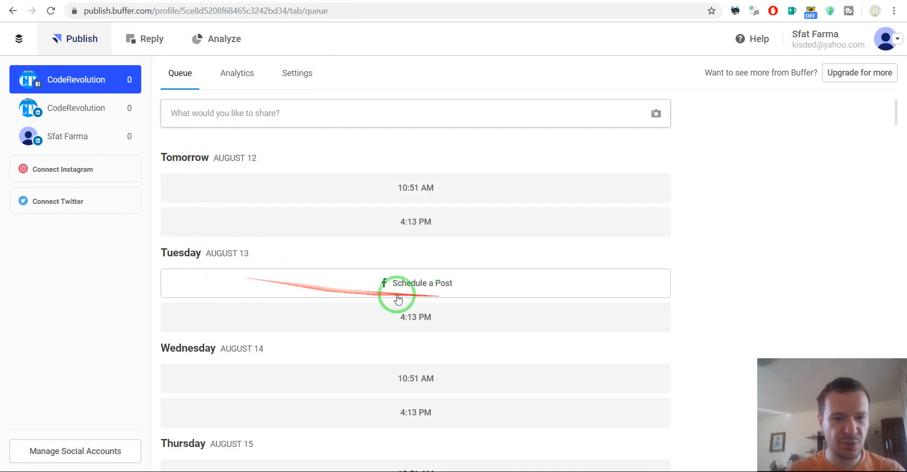
pyautogui.moveTo(196, 158)
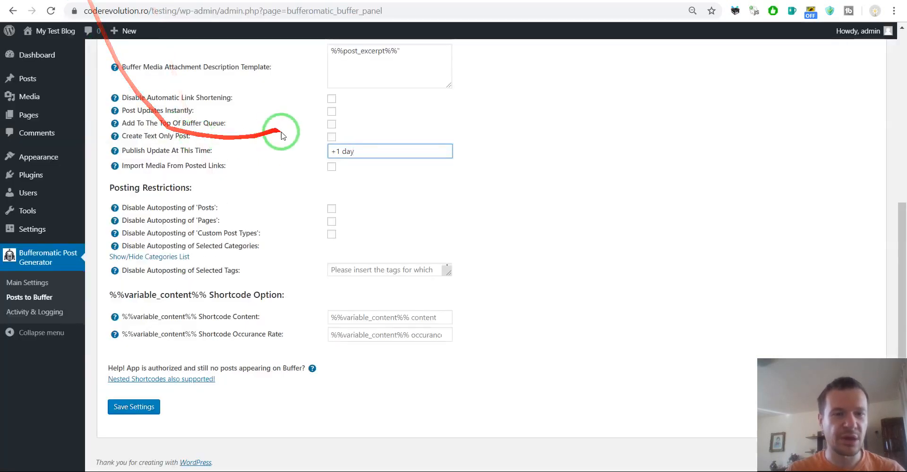
# - Confirm the +1 day publish time and save the Posts to Buffer settings
pyautogui.click(389, 151)
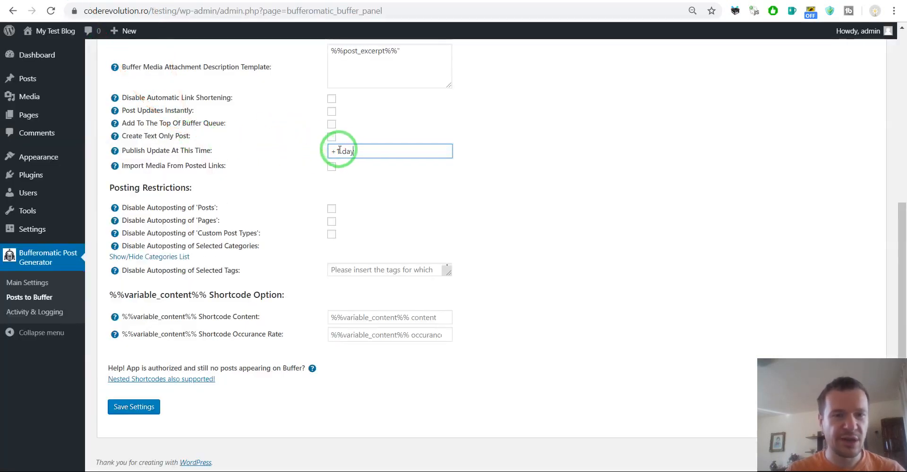
pyautogui.doubleClick(340, 151)
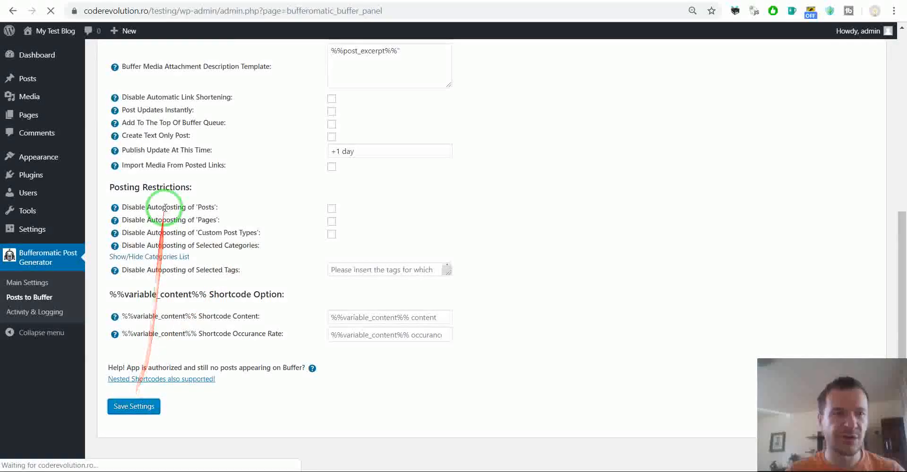
pyautogui.click(133, 407)
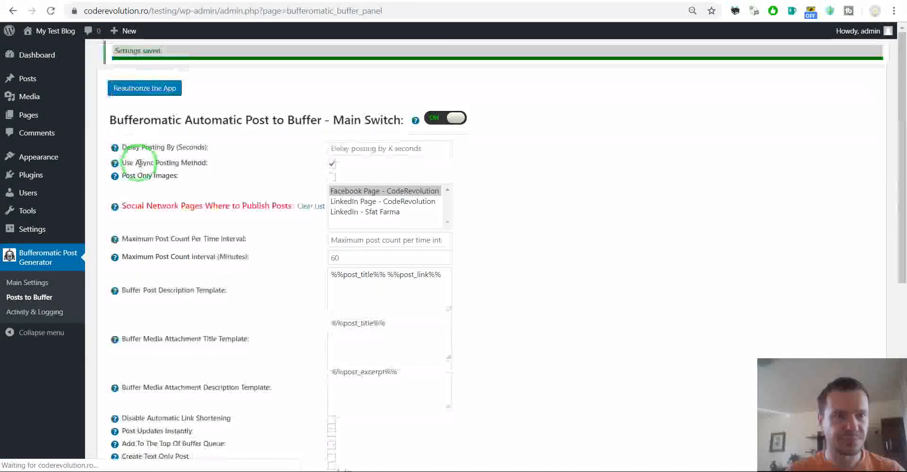
pyautogui.moveTo(27, 78)
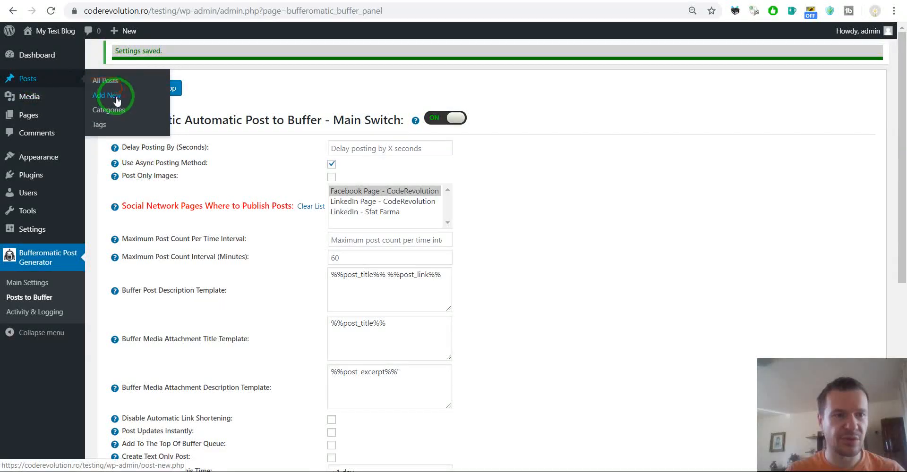
# - Create a new post titled 'Another test post' and move into its body
pyautogui.click(107, 95)
pyautogui.write('A')
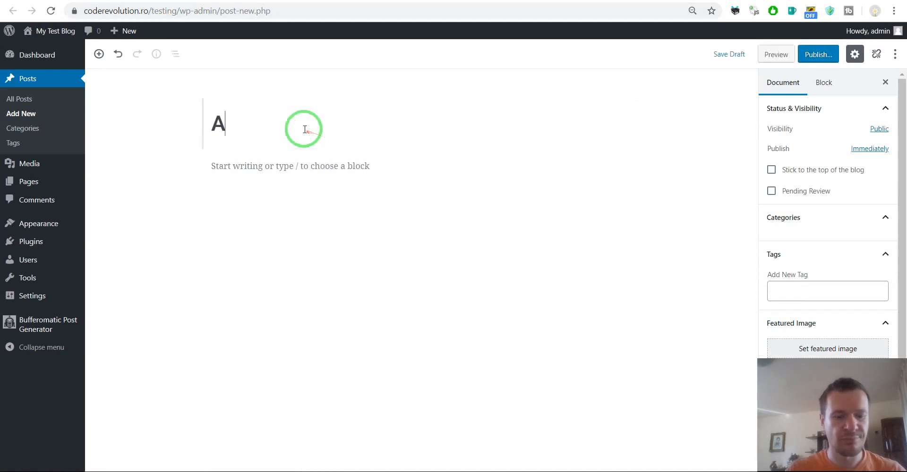
pyautogui.write('nother test post')
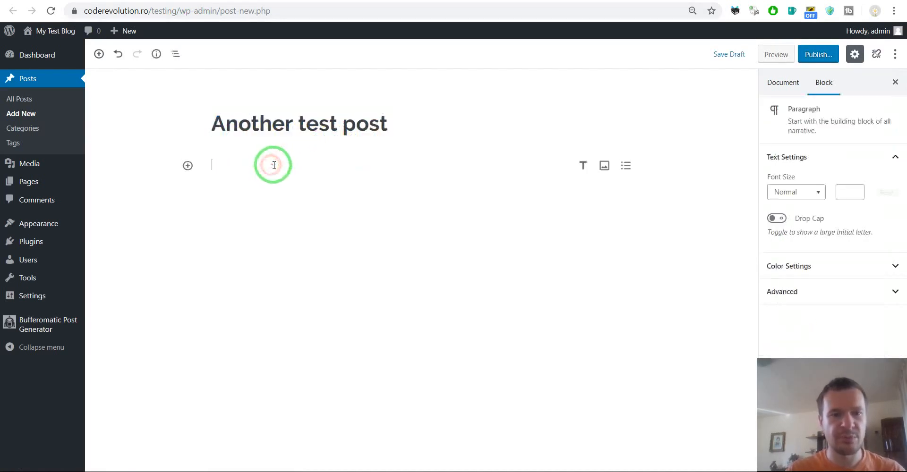
pyautogui.click(817, 53)
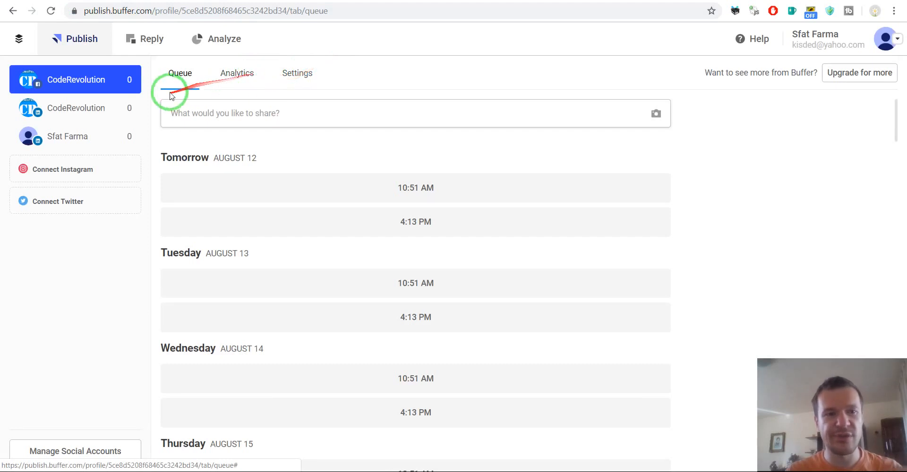
# - Reload the CodeRevolution Buffer queue and find 'Another test post' scheduled for August 12
pyautogui.click(180, 72)
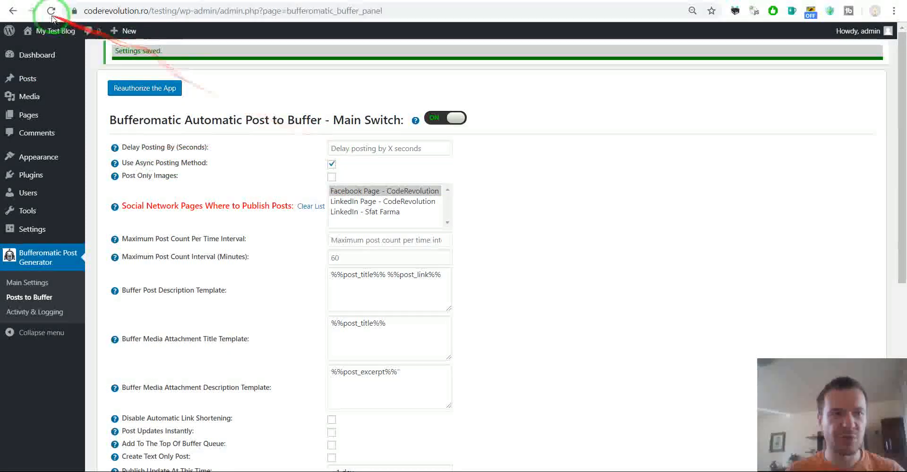
pyautogui.click(50, 10)
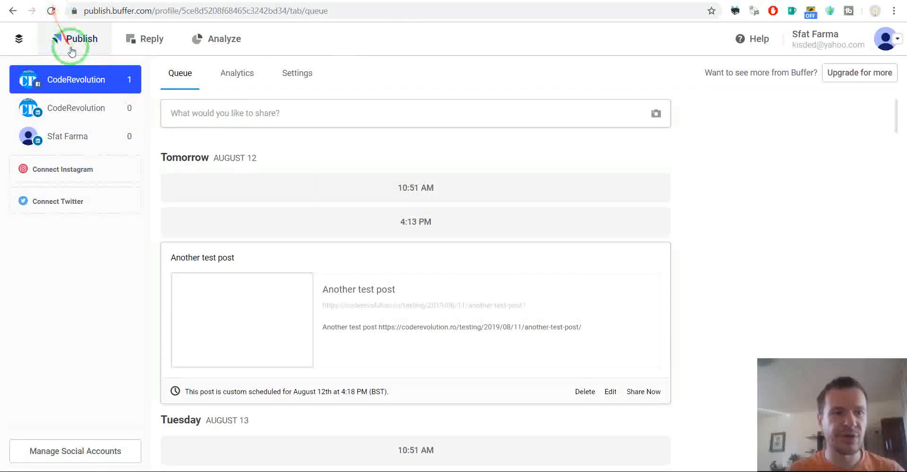
pyautogui.scroll(-3)
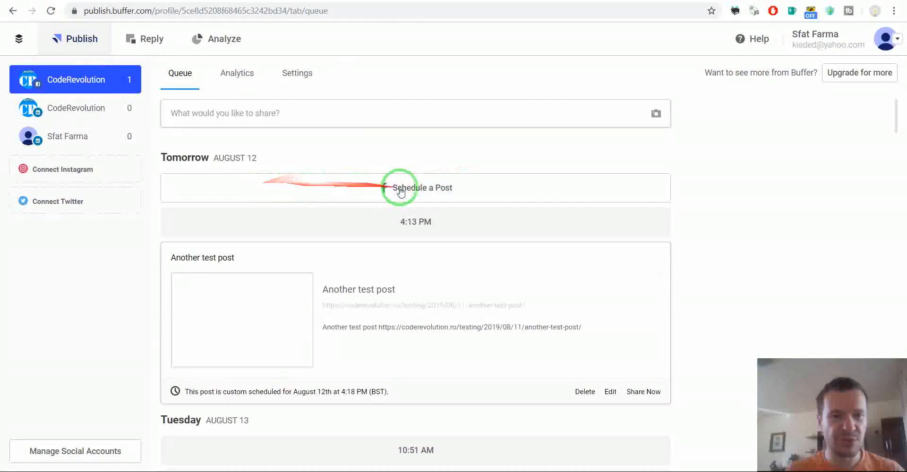
pyautogui.click(422, 187)
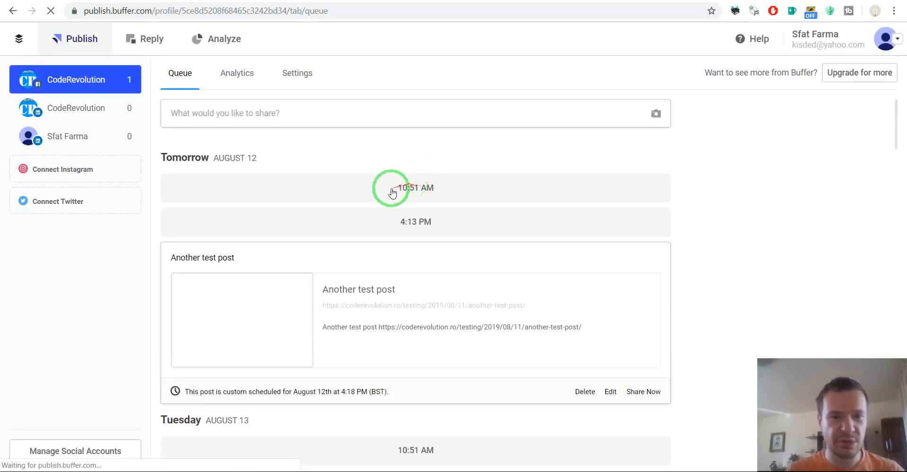
pyautogui.scroll(-3)
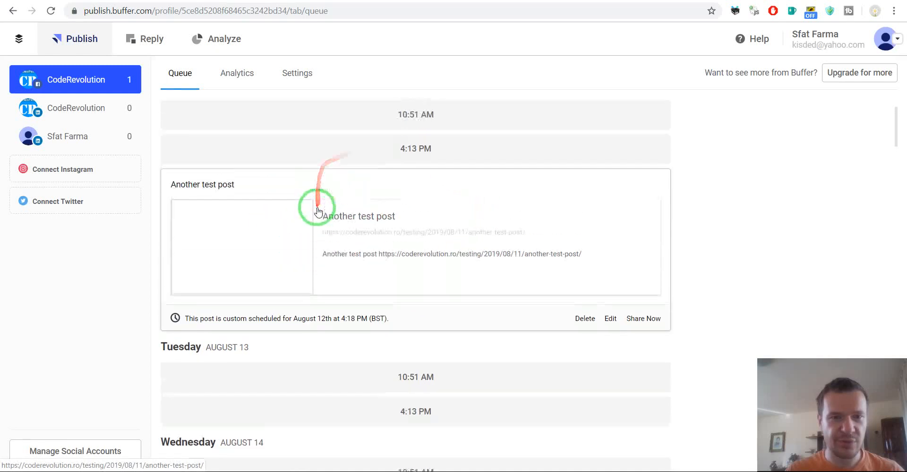
pyautogui.scroll(-3)
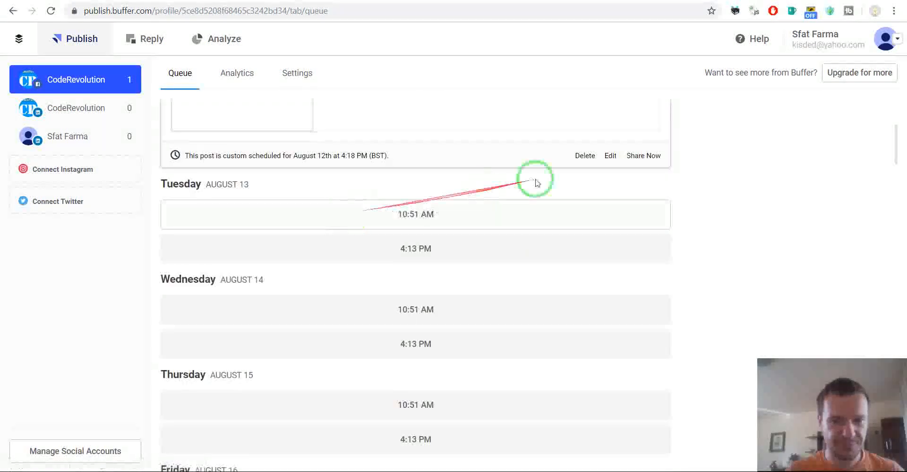
pyautogui.click(584, 156)
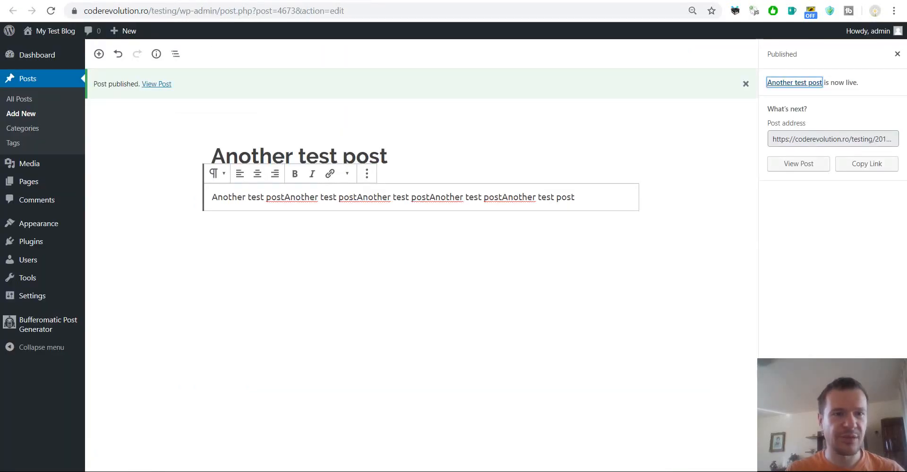
# - Clear the publish-time delay and enable 'Import Media From Posted Links'
pyautogui.click(46, 257)
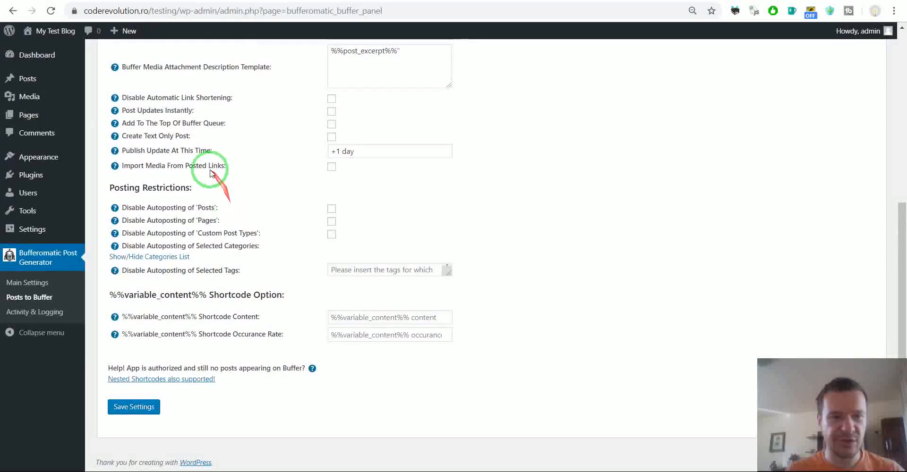
pyautogui.click(389, 151)
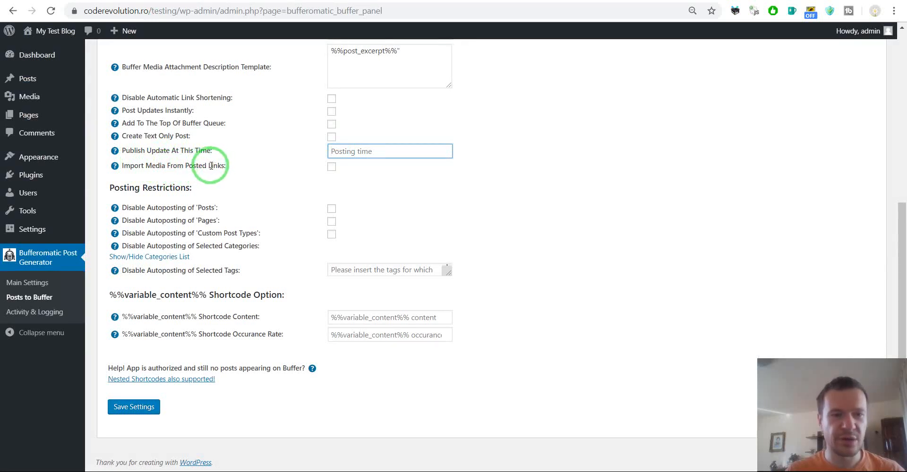
pyautogui.click(330, 167)
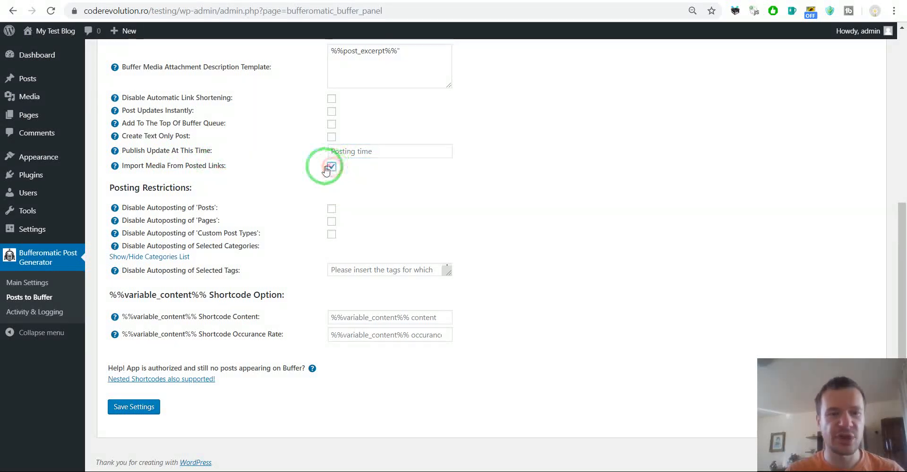
pyautogui.click(332, 166)
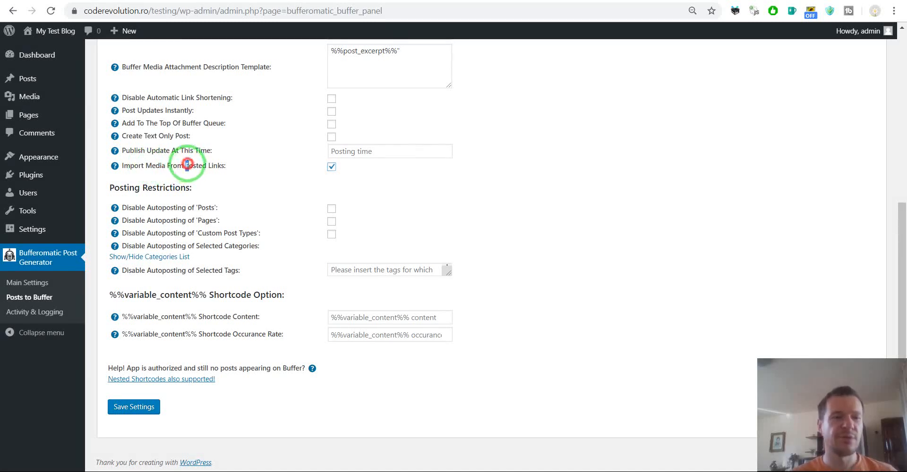
pyautogui.doubleClick(194, 166)
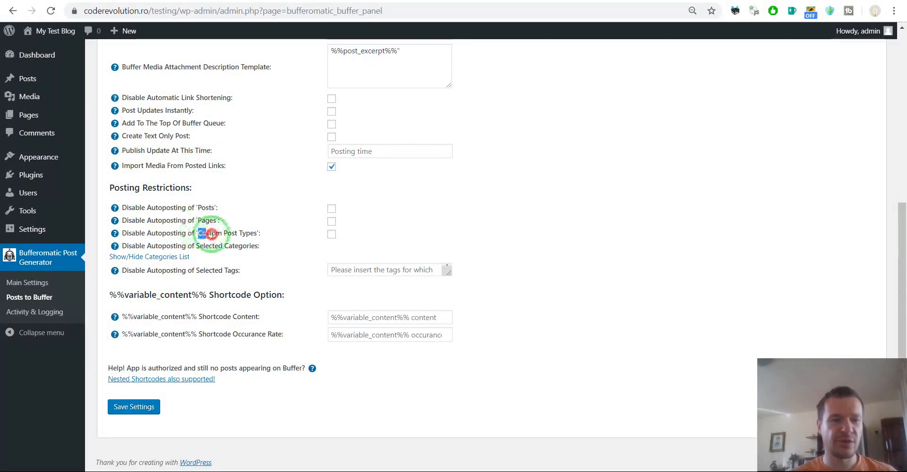
# - Review the posting restrictions and enter tag1,tag2 in Disable Autoposting of Selected Tags
pyautogui.doubleClick(228, 233)
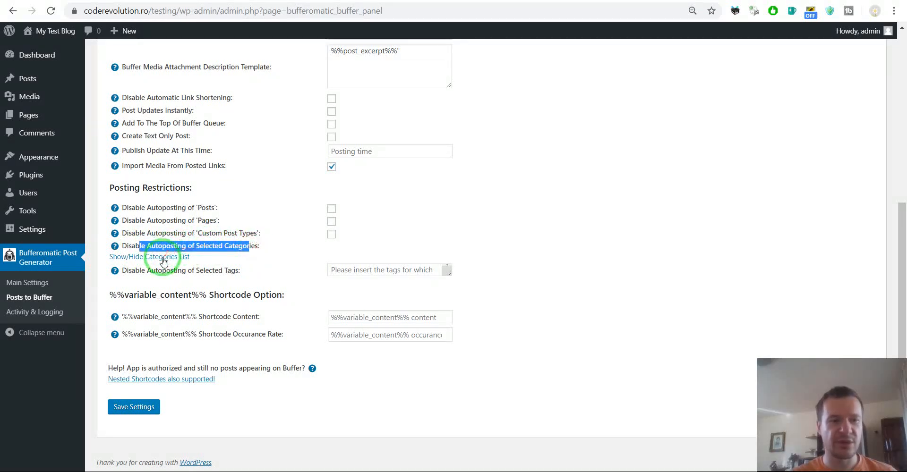
pyautogui.doubleClick(185, 270)
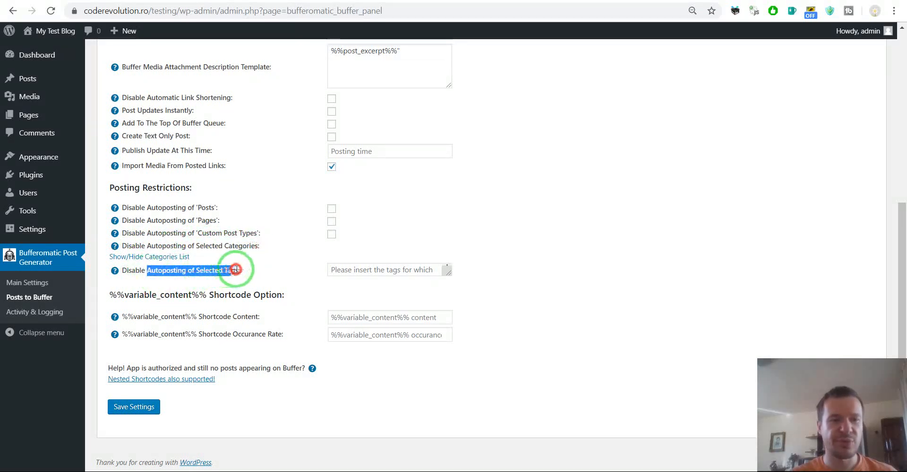
pyautogui.write('tag1,tag2')
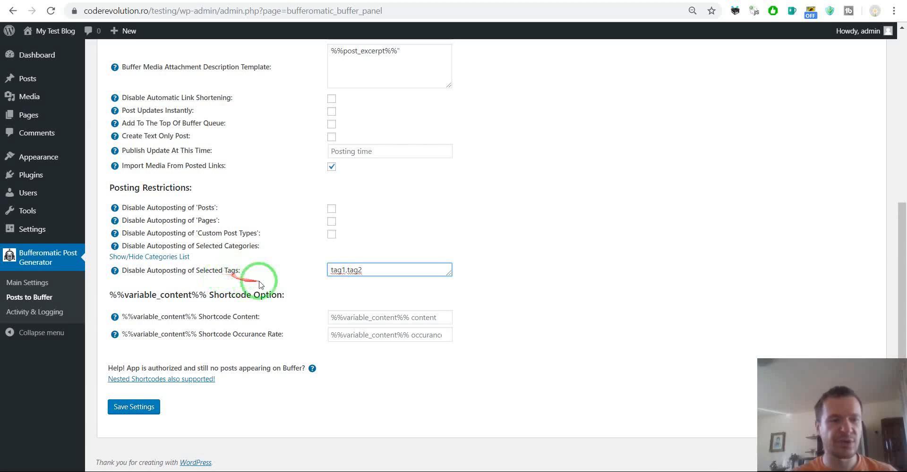
pyautogui.doubleClick(151, 316)
pyautogui.write('%%variable_content%%')
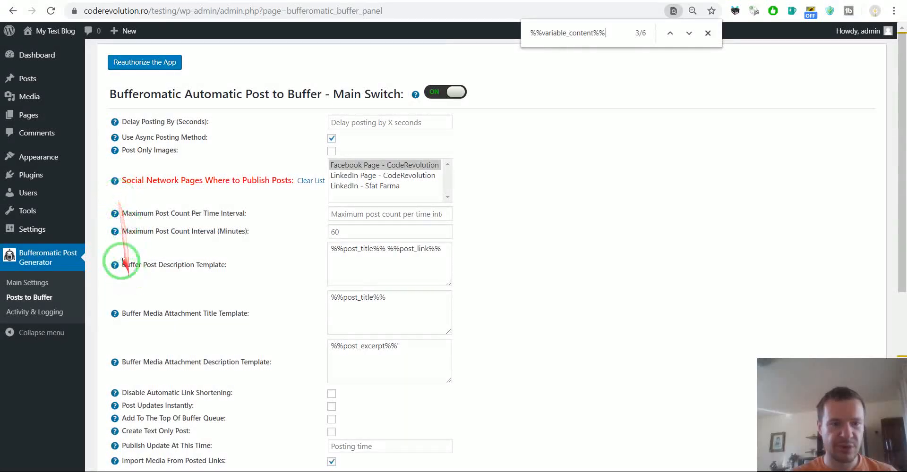
pyautogui.moveTo(114, 265)
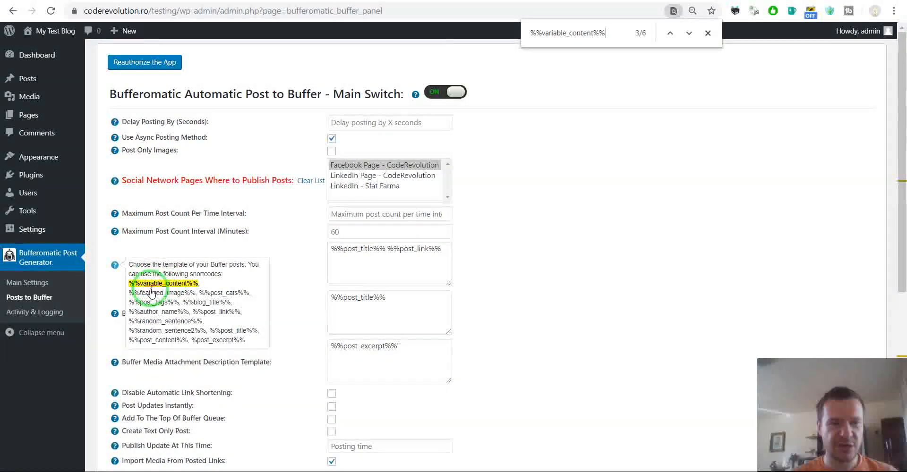
# - Set the variable content shortcode occurrence rate to 50
pyautogui.scroll(-3)
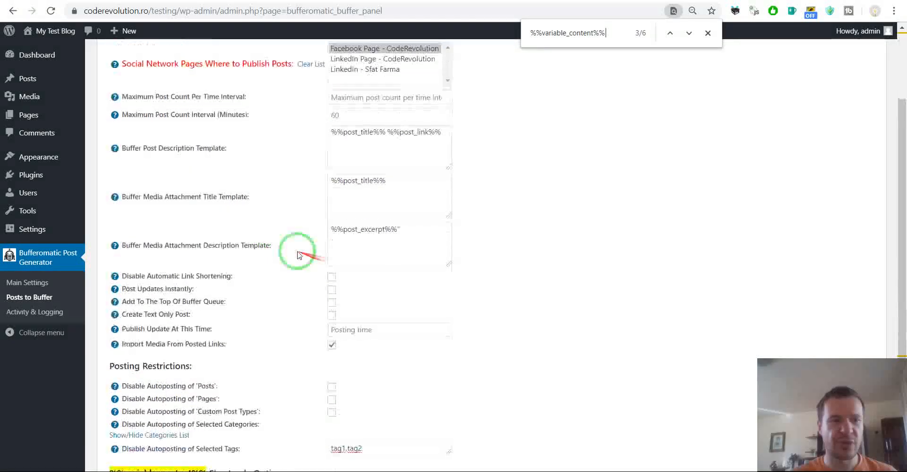
pyautogui.moveTo(114, 197)
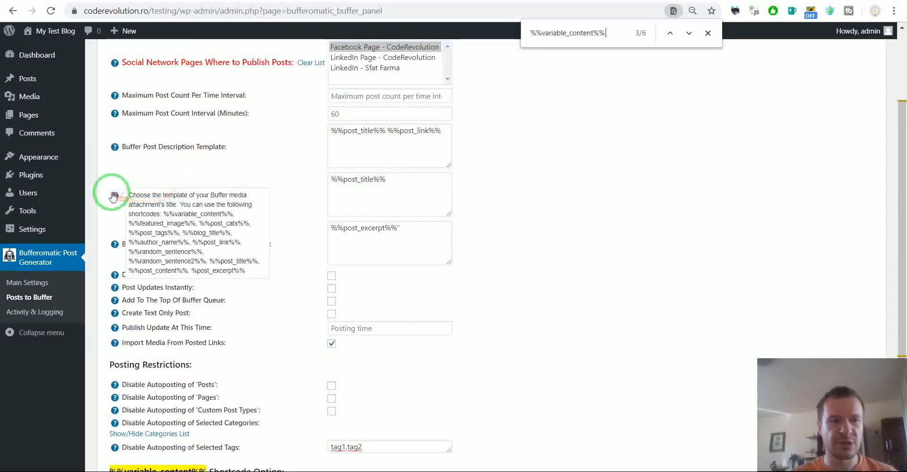
pyautogui.moveTo(226, 186)
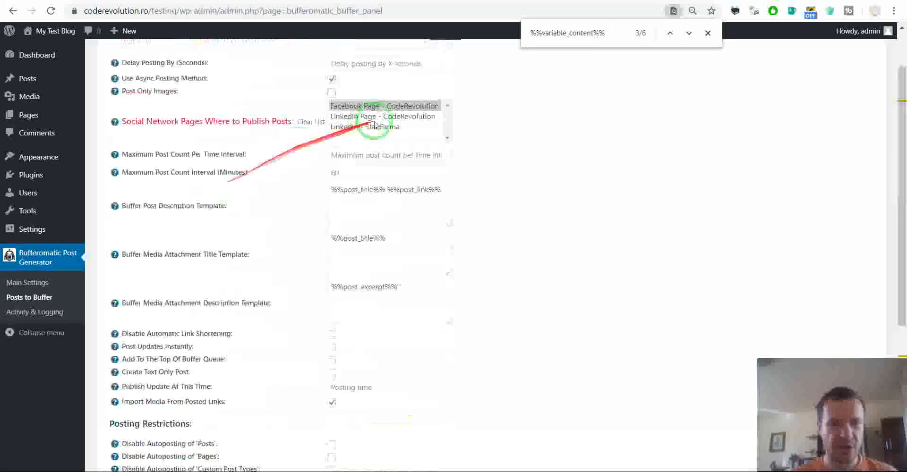
pyautogui.scroll(-3)
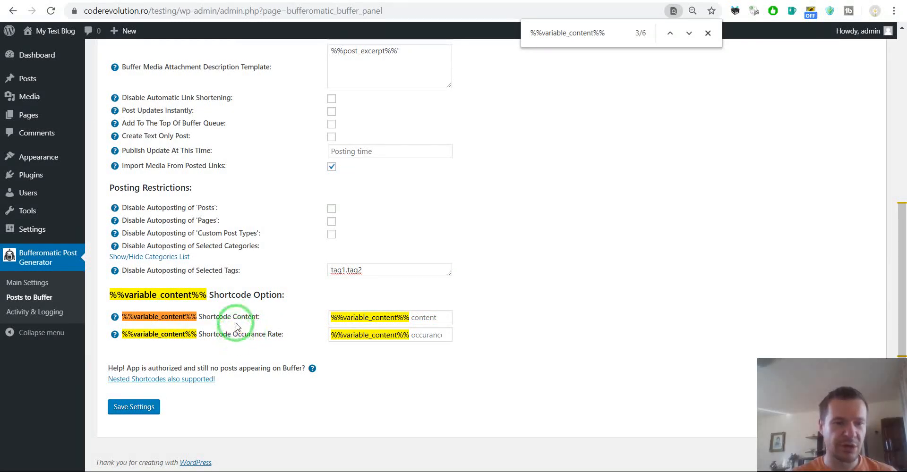
pyautogui.doubleClick(243, 316)
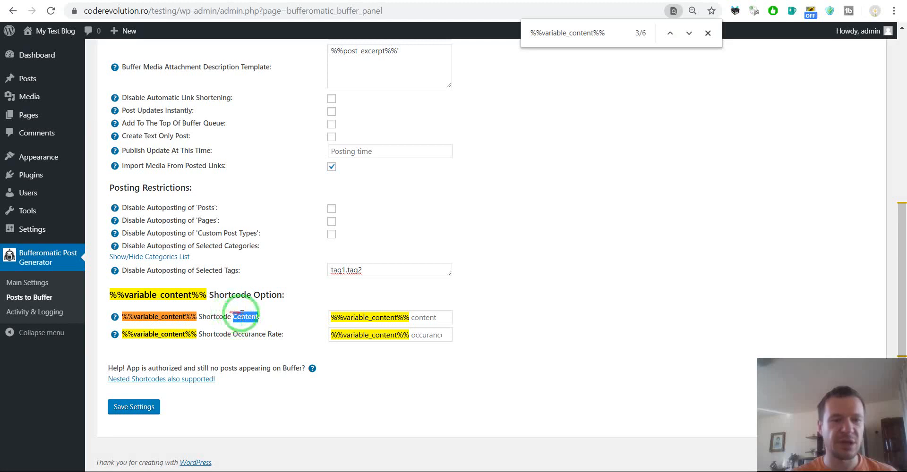
pyautogui.moveTo(346, 311)
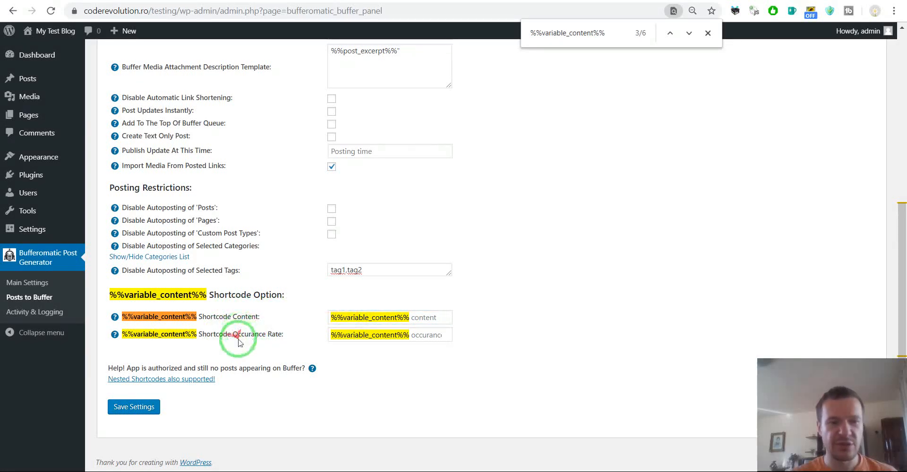
pyautogui.doubleClick(248, 334)
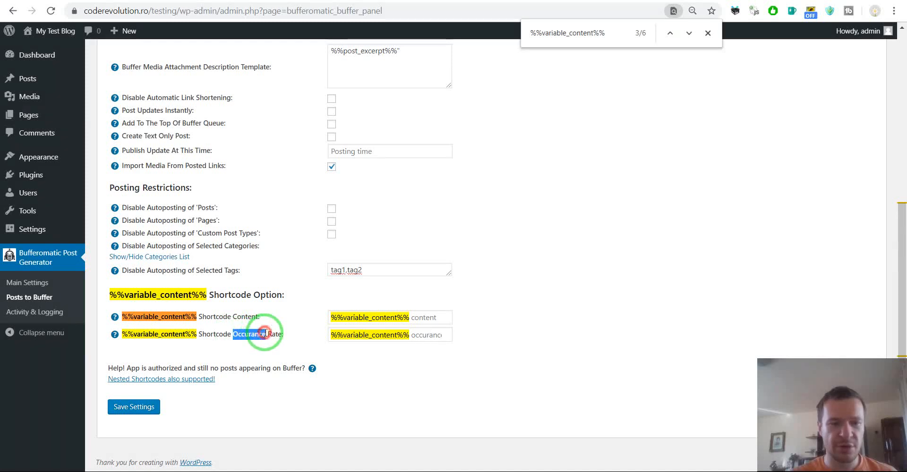
pyautogui.moveTo(114, 336)
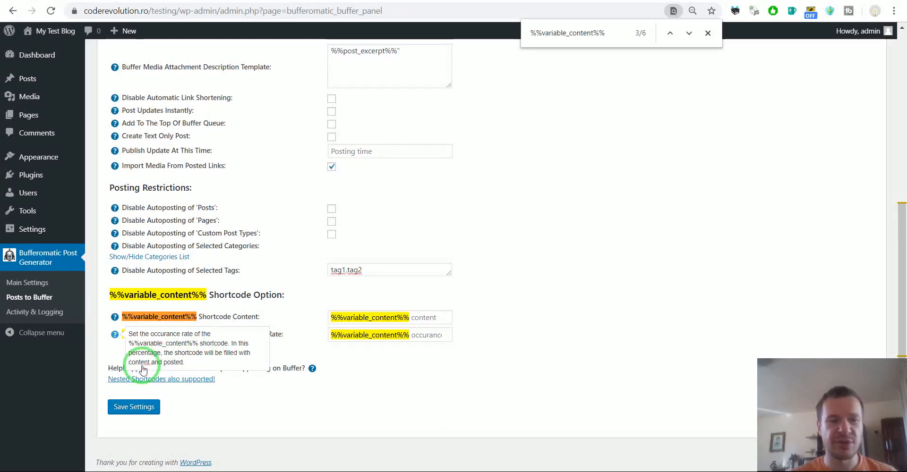
pyautogui.doubleClick(248, 335)
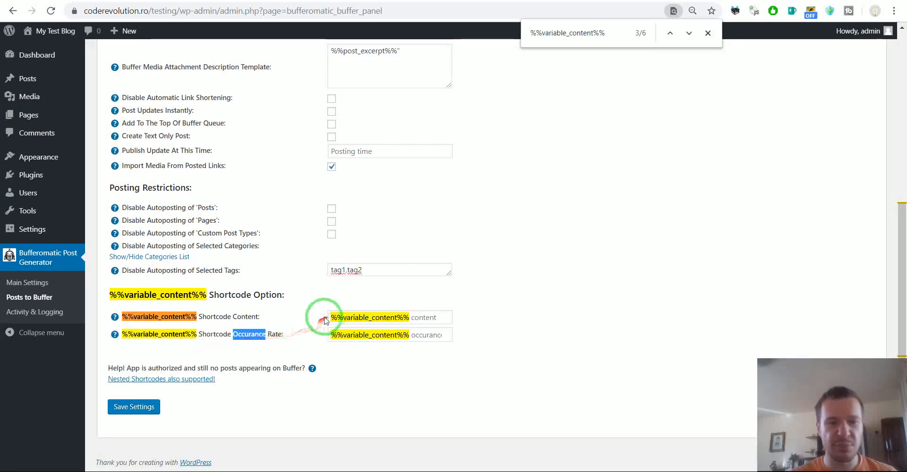
pyautogui.click(389, 335)
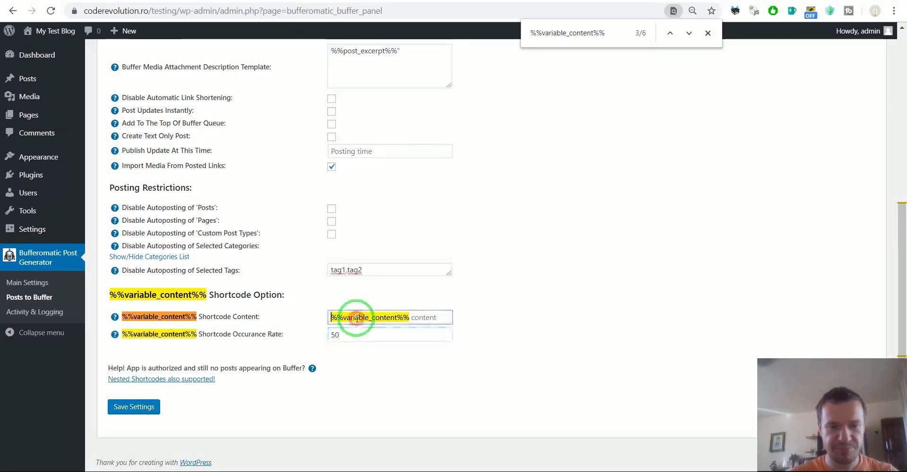
# - Enter 'Hello' as the variable shortcode content
pyautogui.click(371, 317)
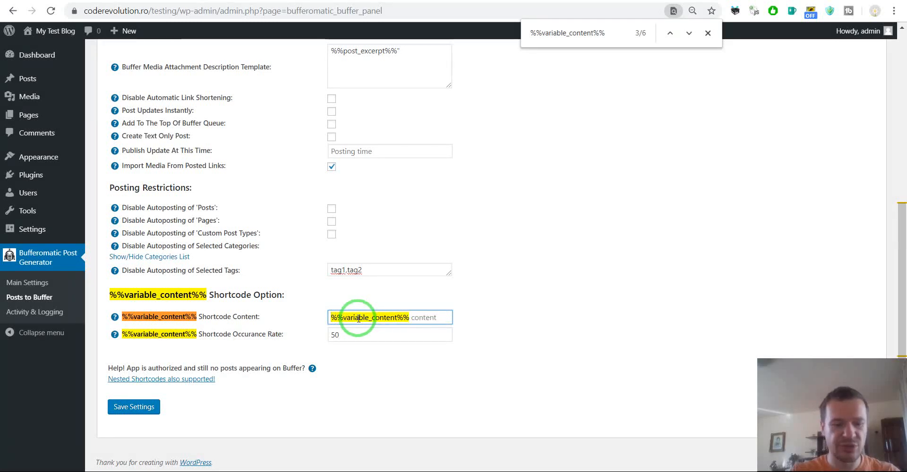
pyautogui.write('Hello')
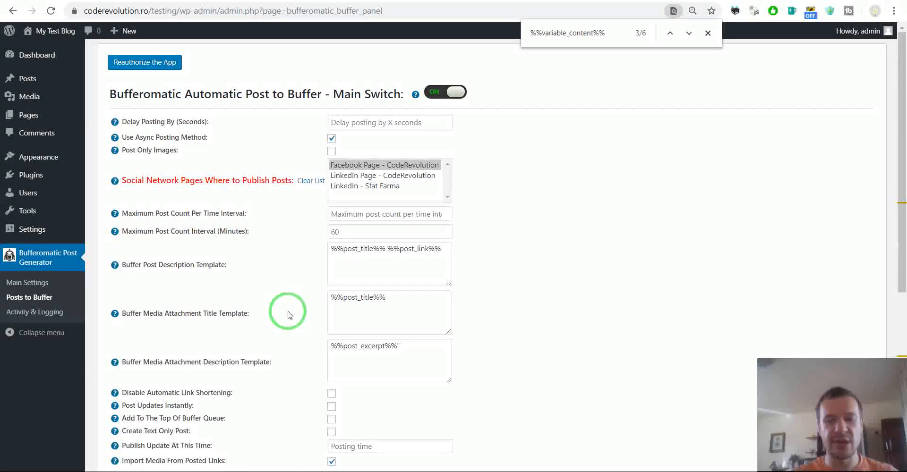
pyautogui.scroll(-3)
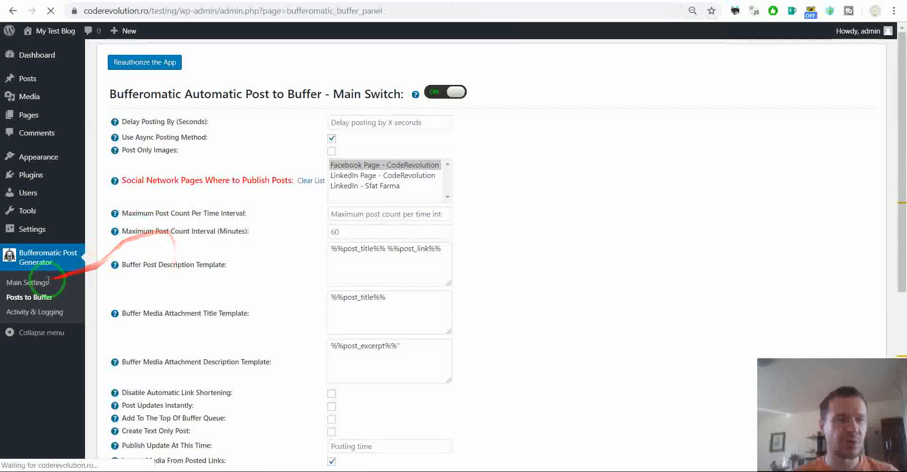
# - Go to Bufferomatic Main Settings and review the rule logging option and its explanation
pyautogui.click(27, 282)
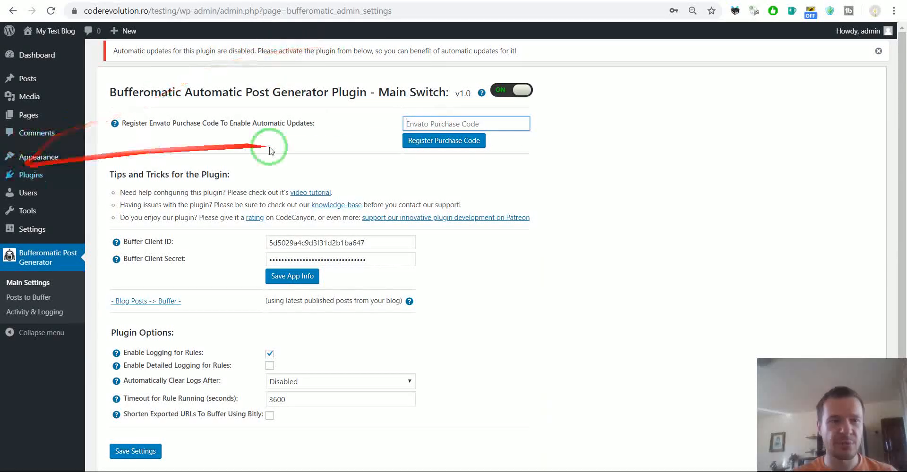
pyautogui.scroll(-3)
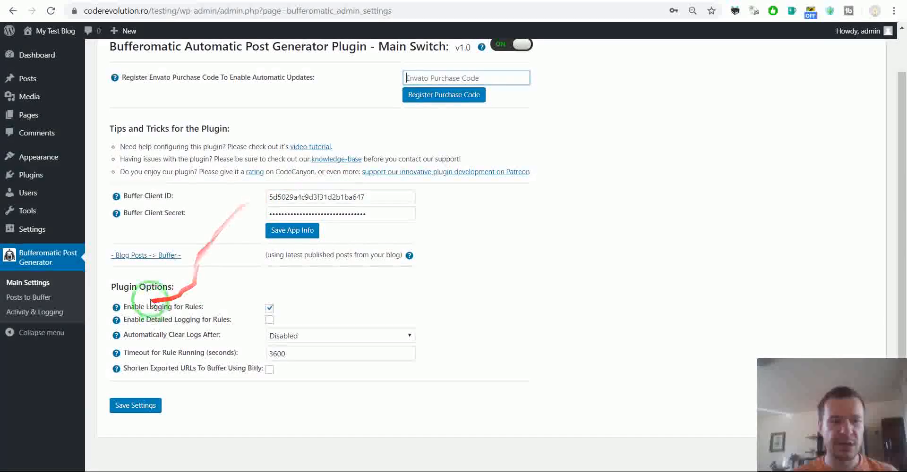
pyautogui.doubleClick(174, 319)
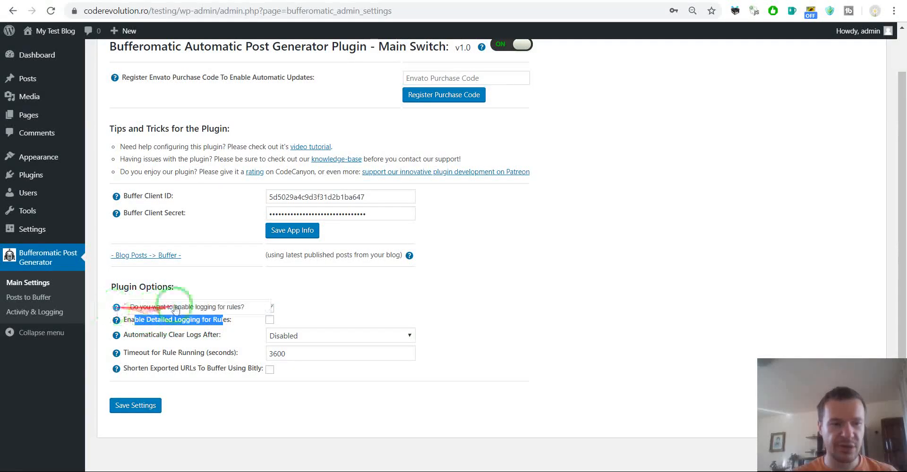
pyautogui.click(269, 307)
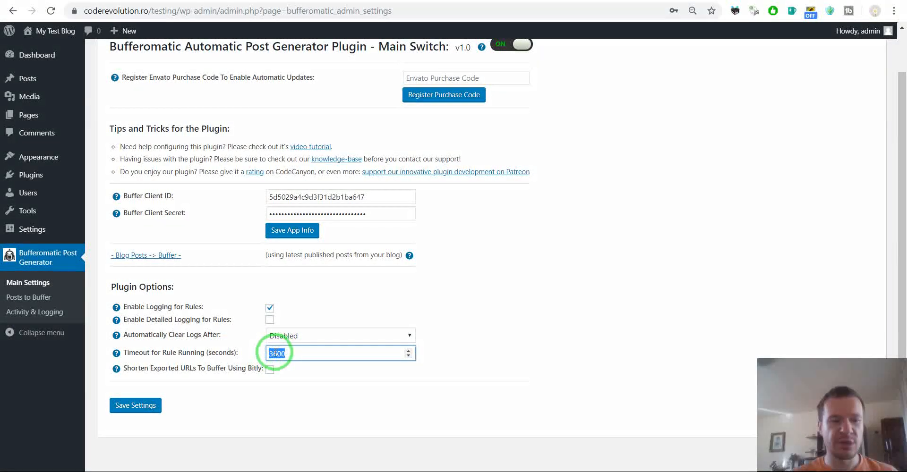
# - Check the 3600-second rule timeout and toggle Bitly shortening to reveal its token field
pyautogui.click(204, 368)
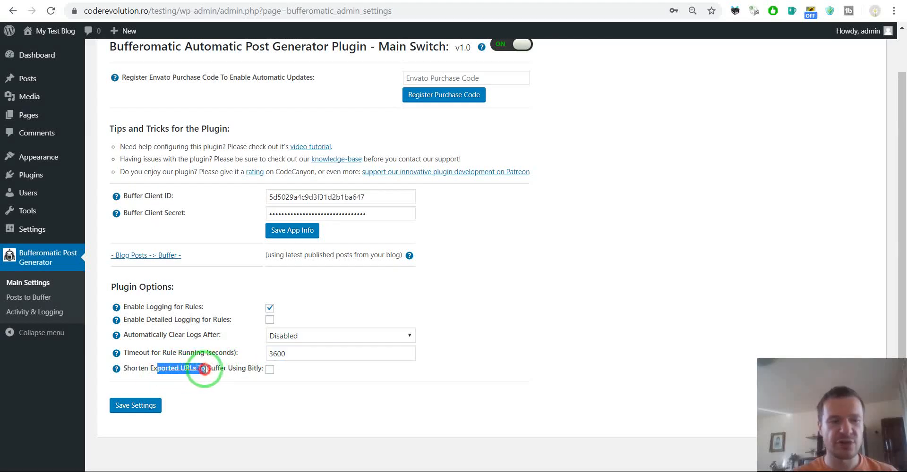
pyautogui.click(269, 368)
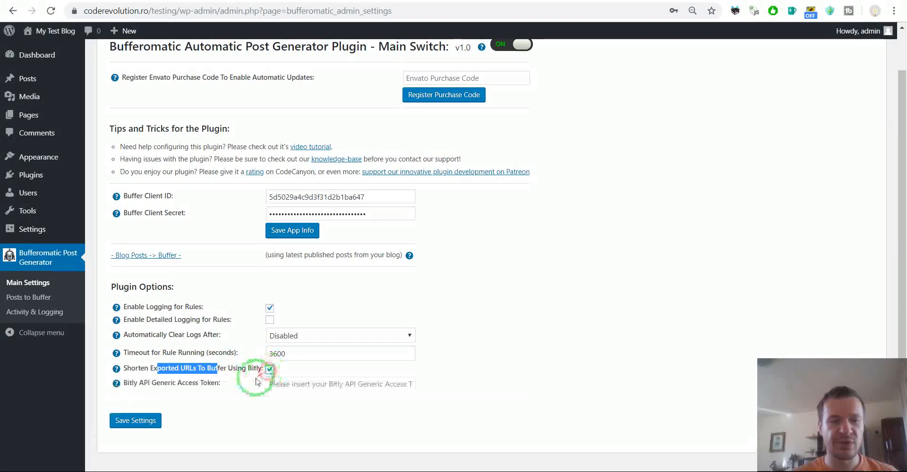
pyautogui.click(270, 368)
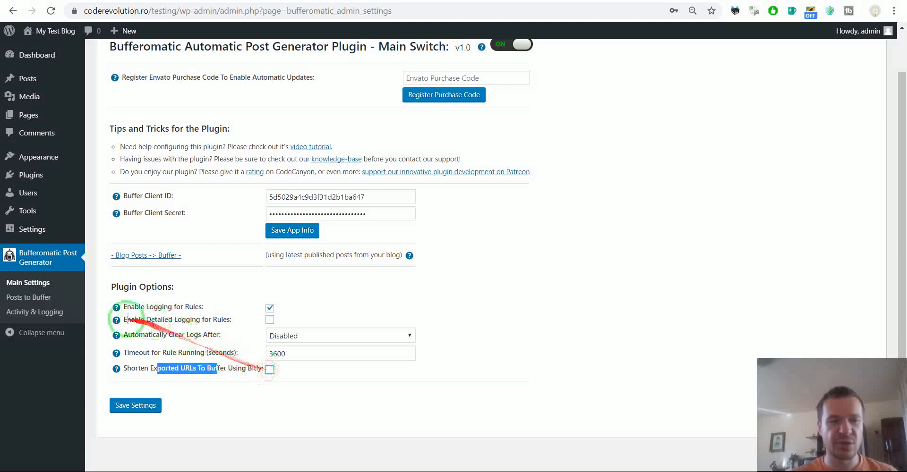
pyautogui.moveTo(34, 311)
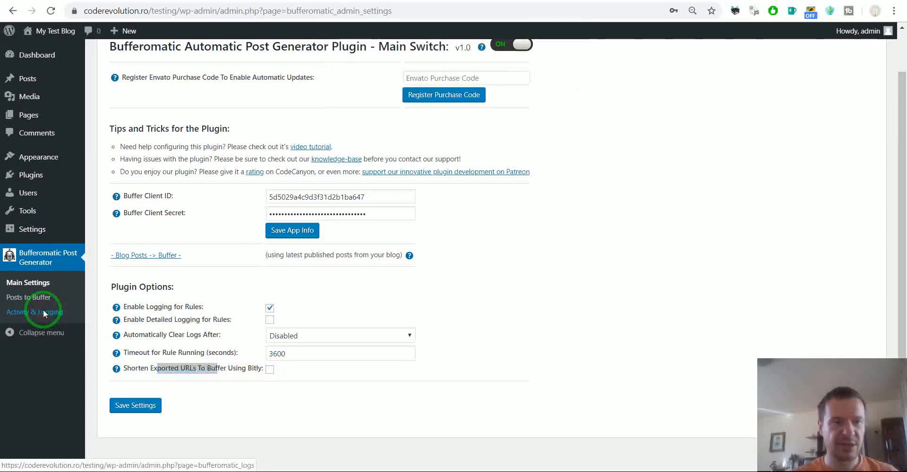
pyautogui.click(35, 312)
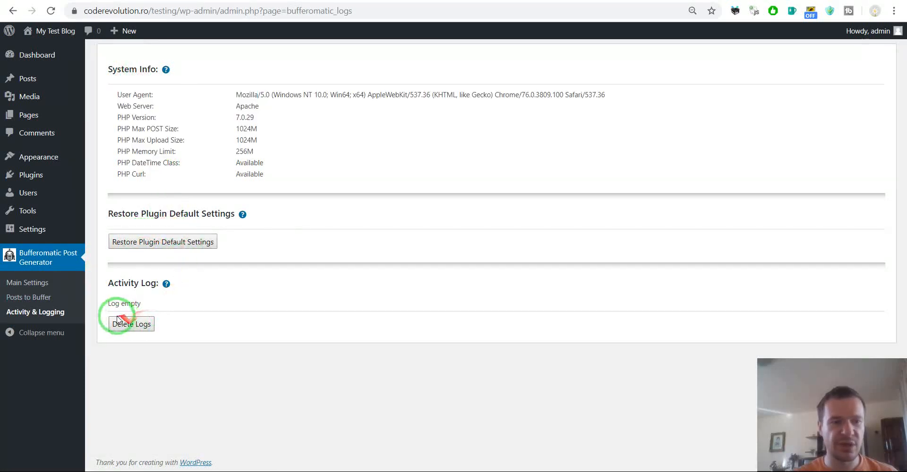
pyautogui.moveTo(65, 289)
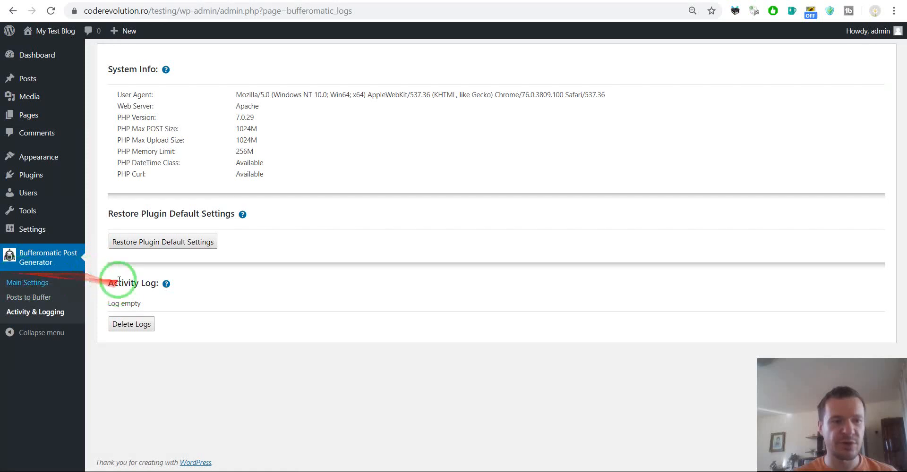
pyautogui.moveTo(197, 167)
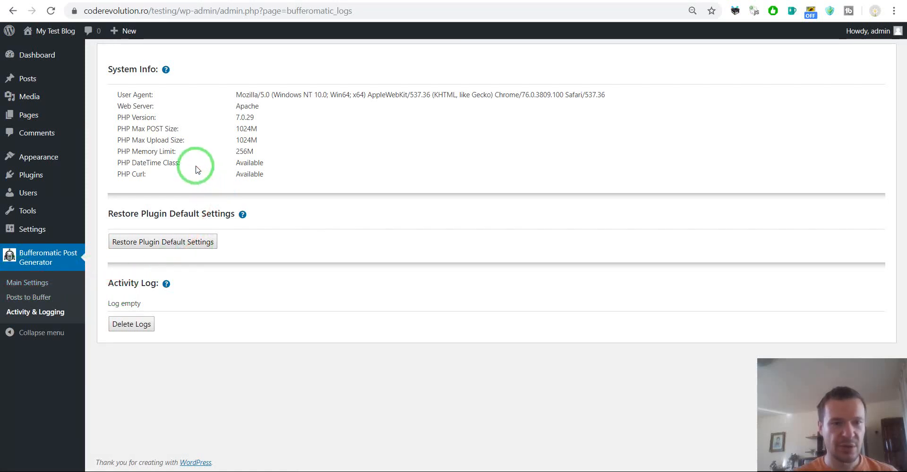
pyautogui.click(27, 283)
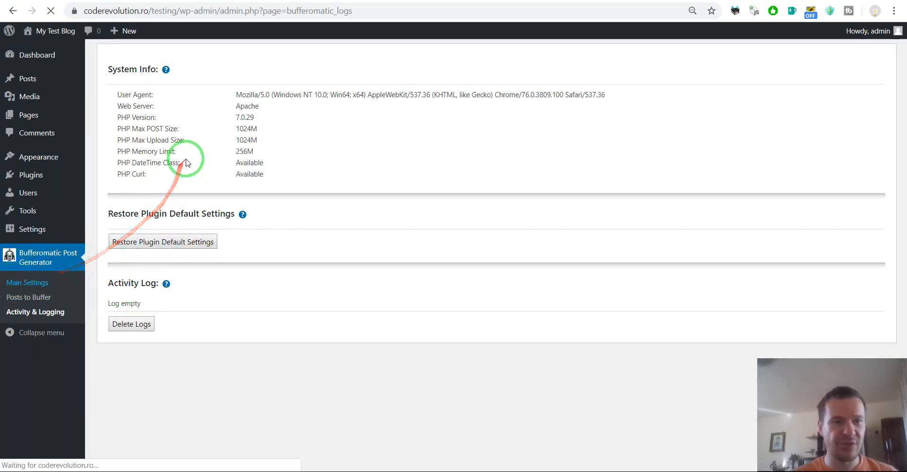
pyautogui.click(26, 283)
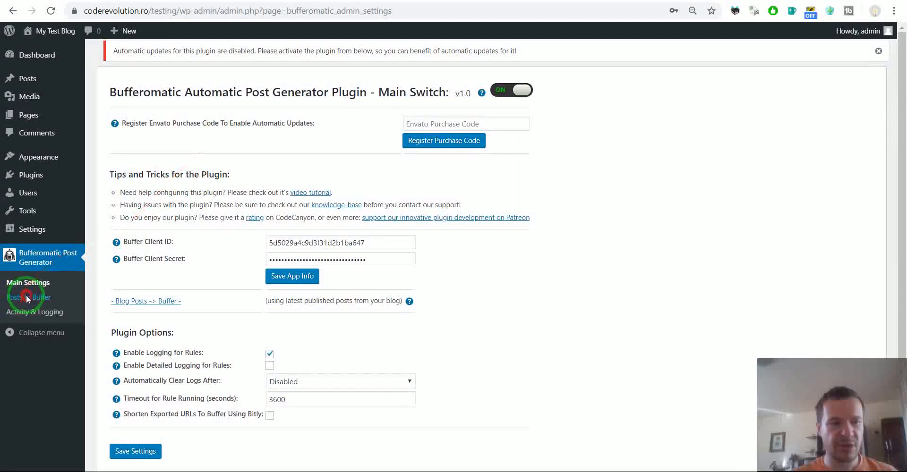
# - Return to Posts to Buffer and scroll through Posting Restrictions and the shortcode options
pyautogui.click(29, 297)
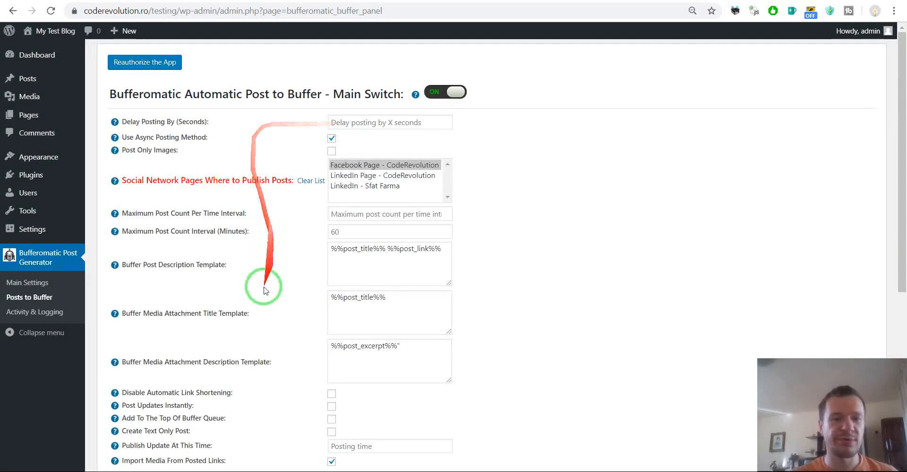
pyautogui.scroll(-3)
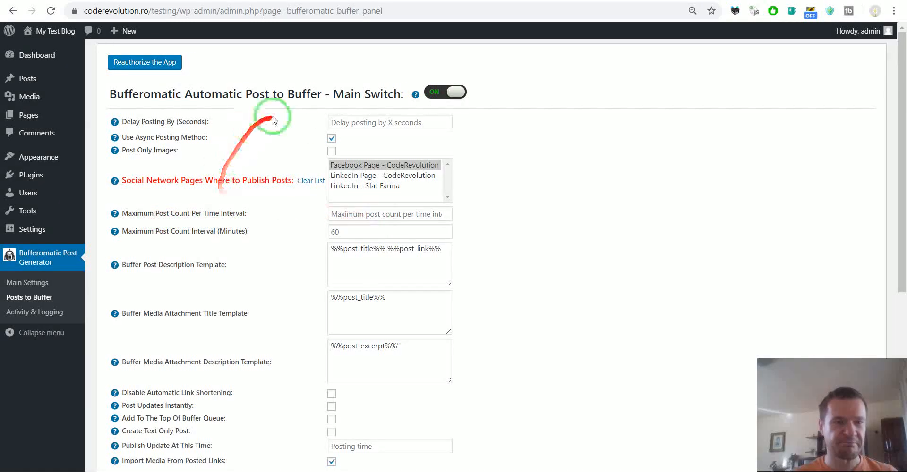
pyautogui.scroll(-3)
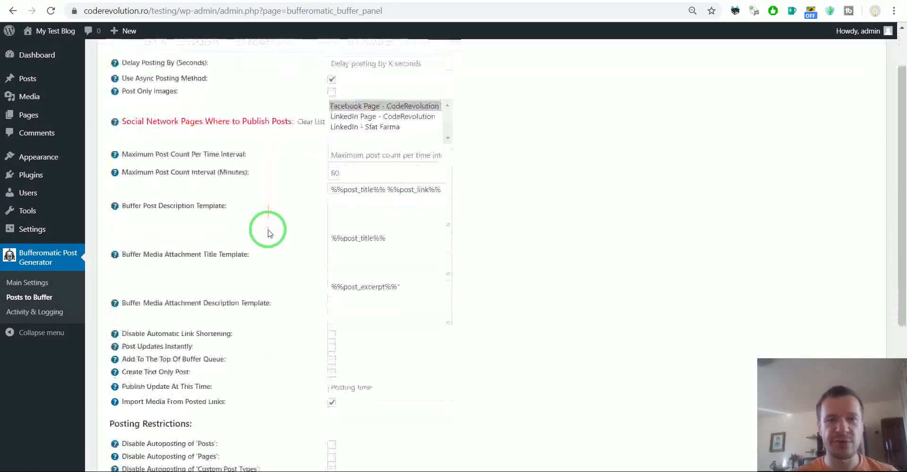
pyautogui.scroll(-3)
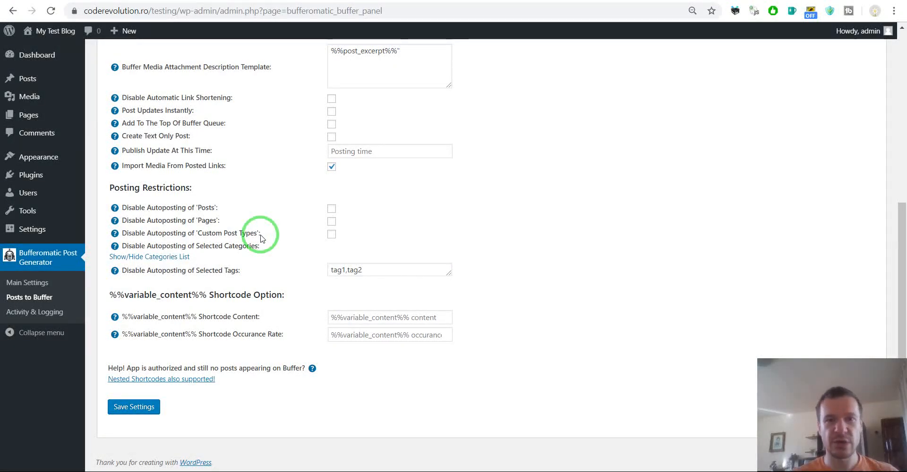
pyautogui.moveTo(255, 242)
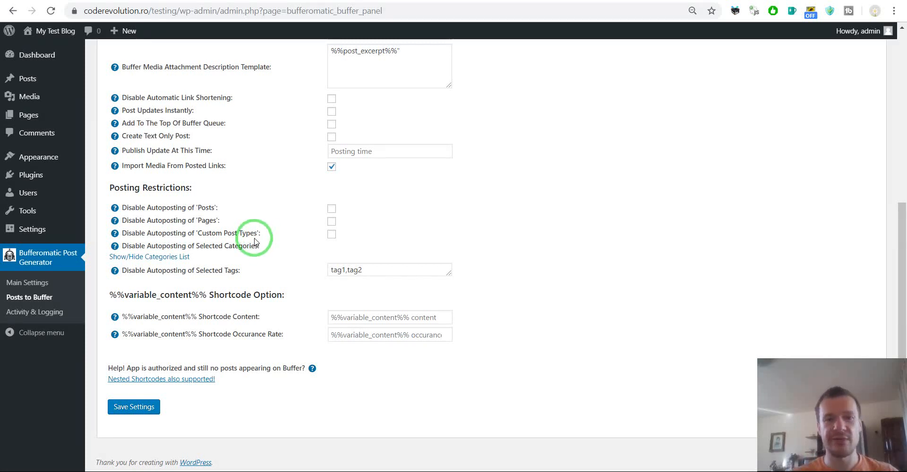